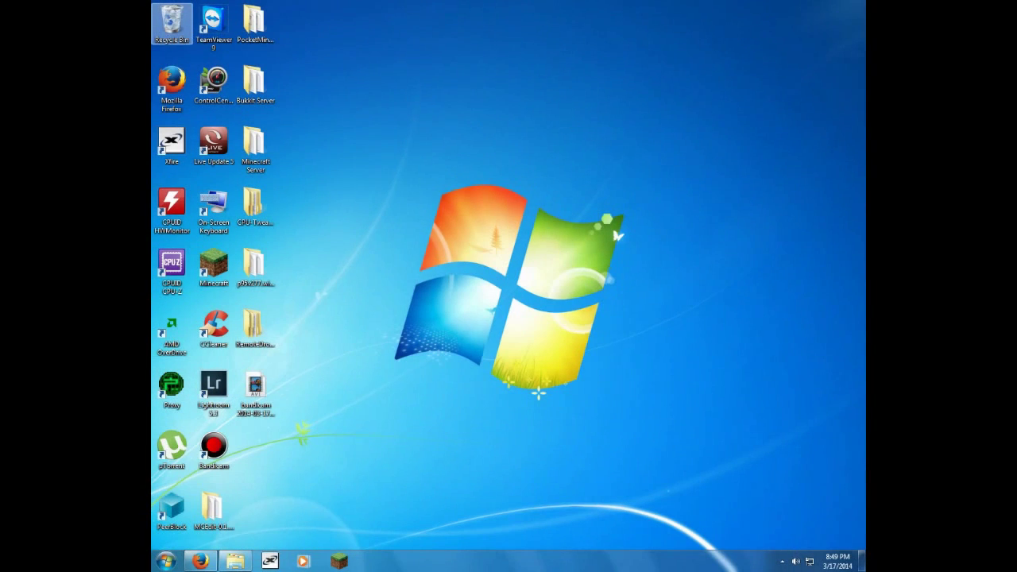
{"action": "mouse_move", "coordinate": [171, 20]}
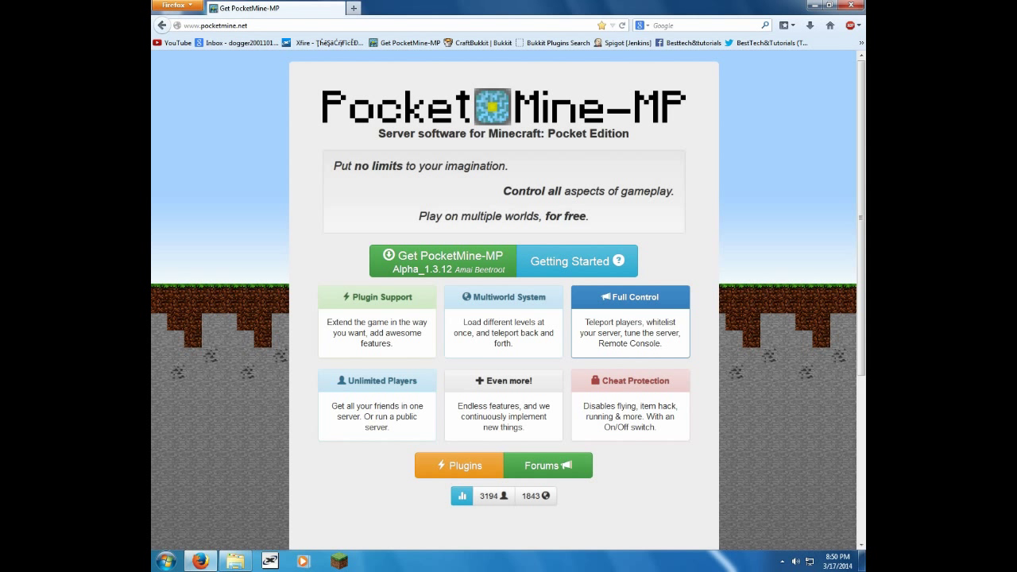
{"action": "mouse_move", "coordinate": [459, 465]}
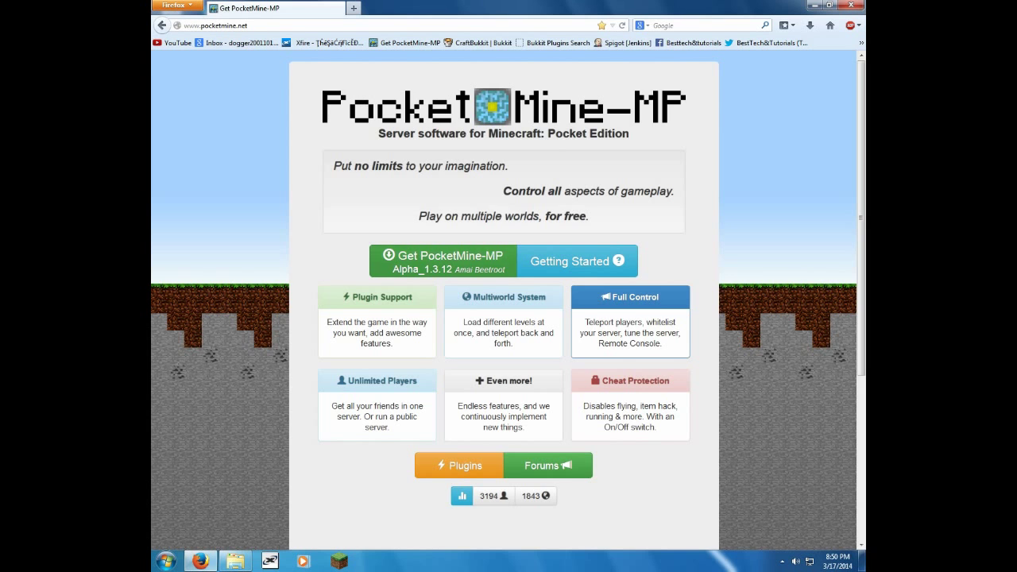
Step: Open the PocketMine-MP download dialog and pick Windows to list the 64-bit and 32-bit installers
{"action": "left_click", "coordinate": [441, 261]}
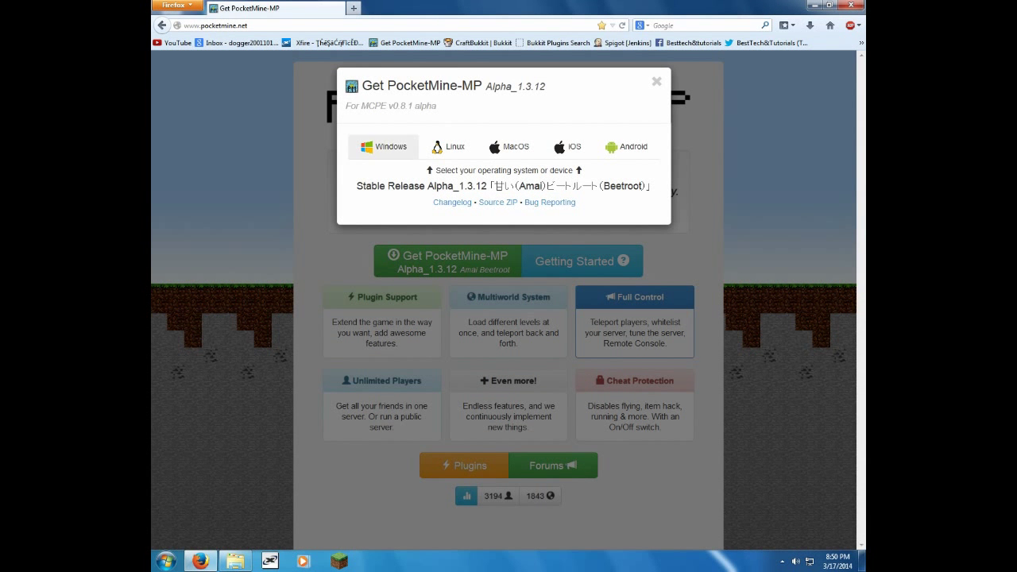
{"action": "left_click", "coordinate": [447, 147]}
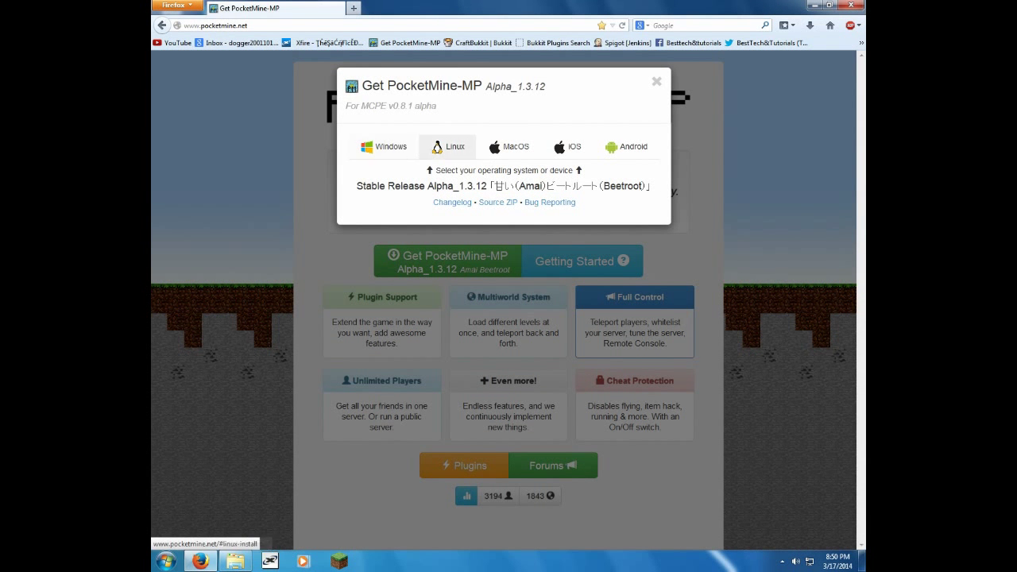
{"action": "left_click", "coordinate": [626, 147]}
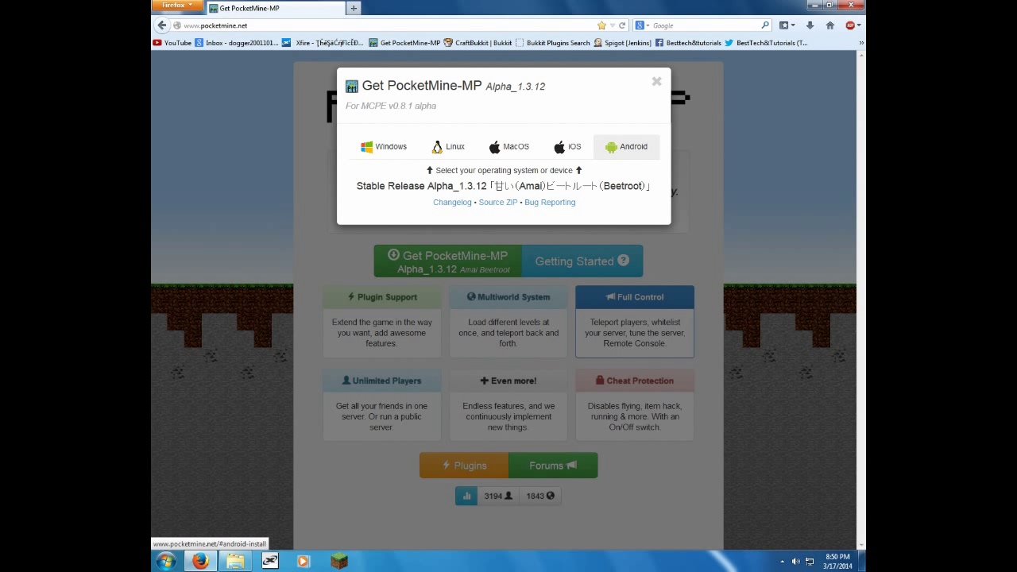
{"action": "left_click", "coordinate": [567, 147]}
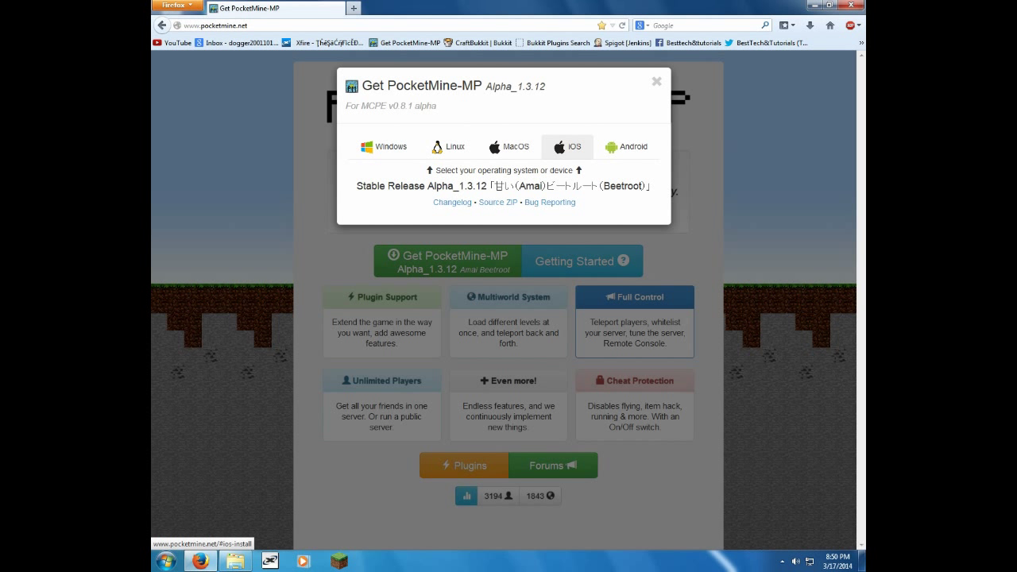
{"action": "left_click", "coordinate": [509, 147]}
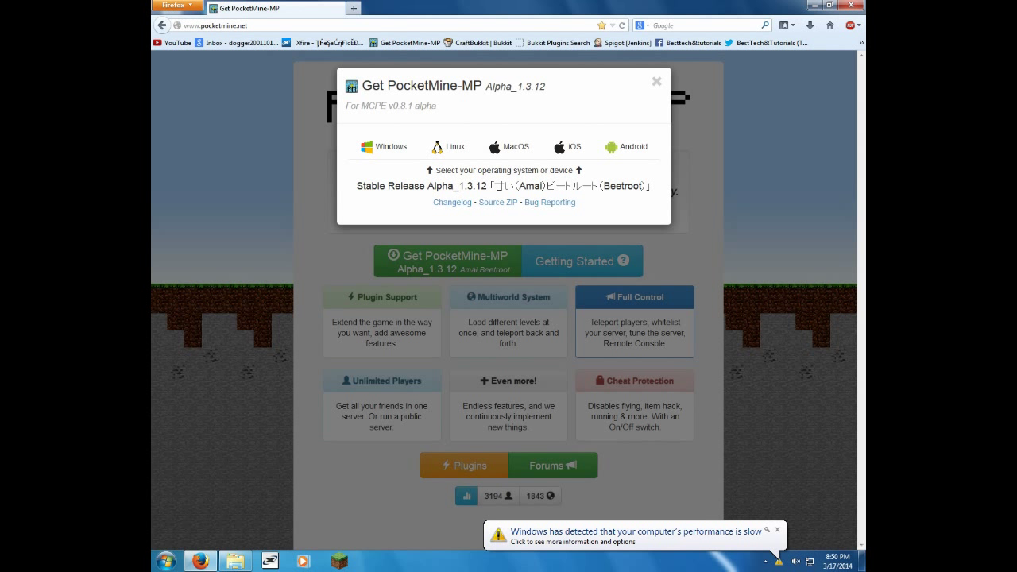
{"action": "mouse_move", "coordinate": [626, 146]}
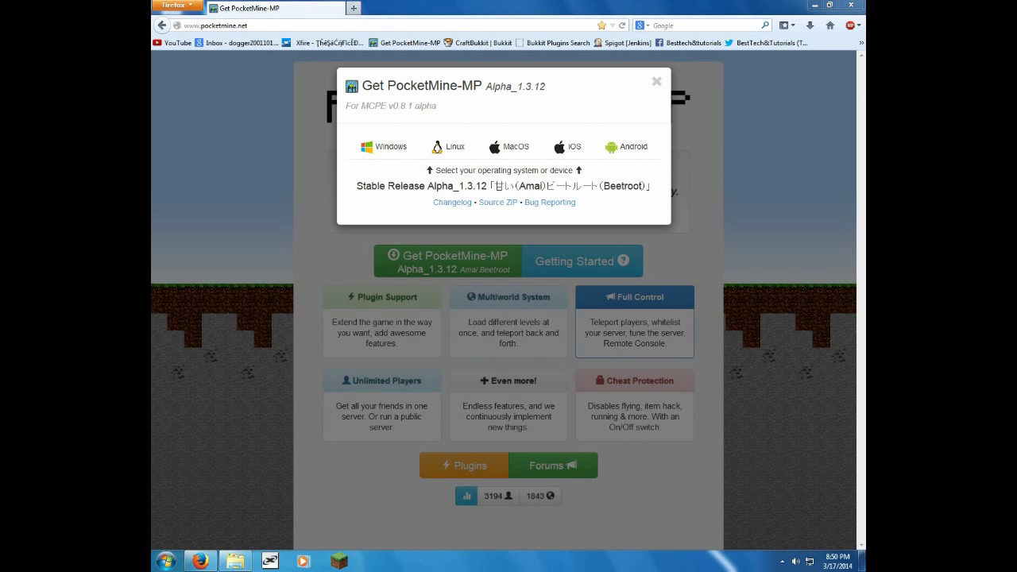
{"action": "left_click", "coordinate": [382, 146]}
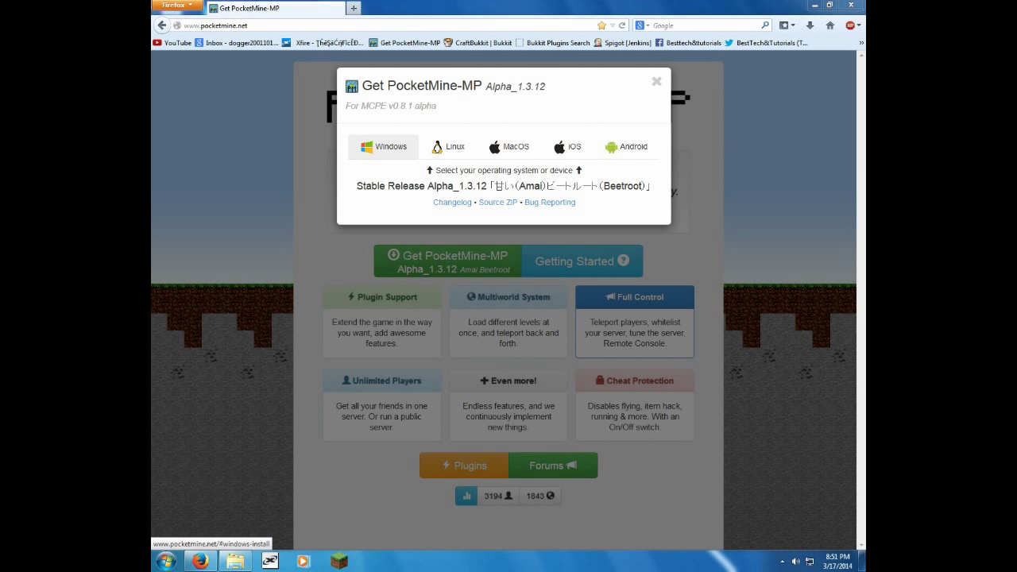
{"action": "left_click", "coordinate": [383, 146]}
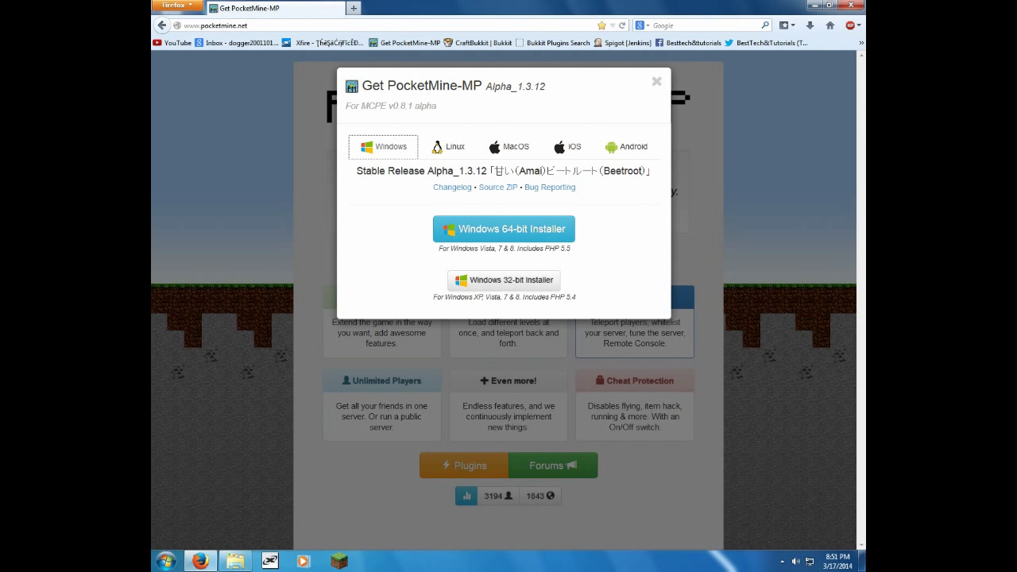
{"action": "left_click", "coordinate": [166, 560]}
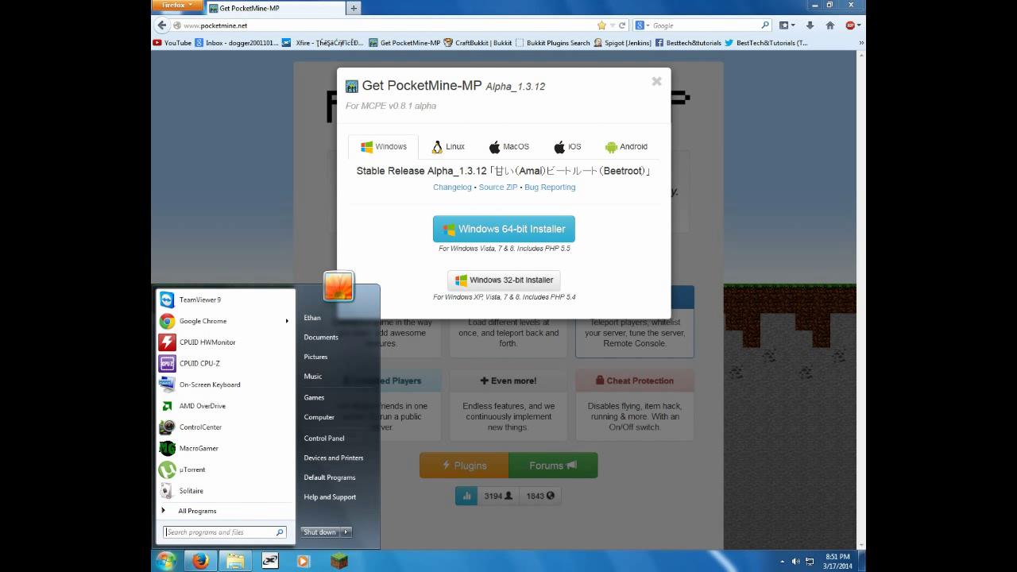
{"action": "right_click", "coordinate": [318, 416]}
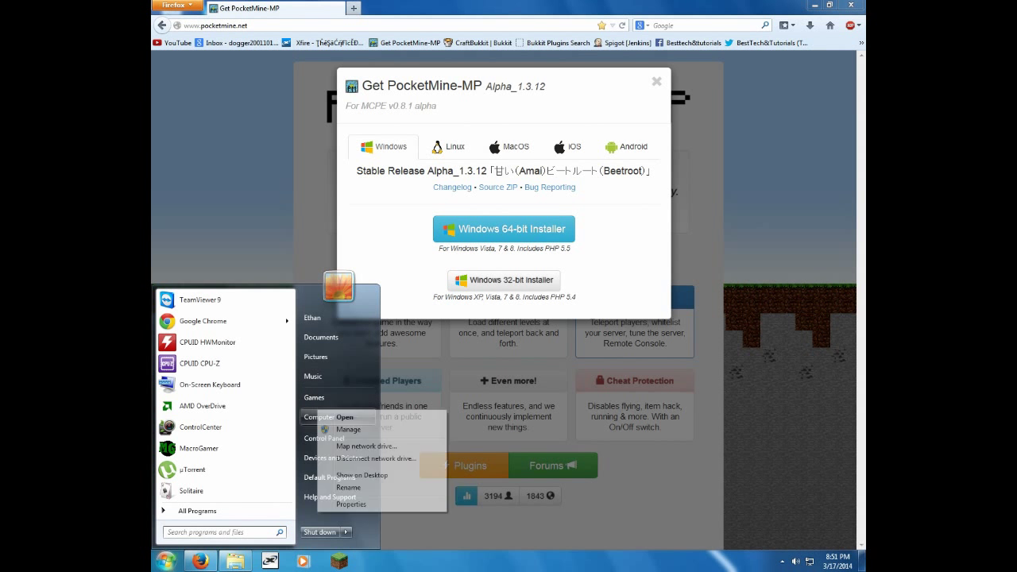
{"action": "left_click", "coordinate": [351, 503]}
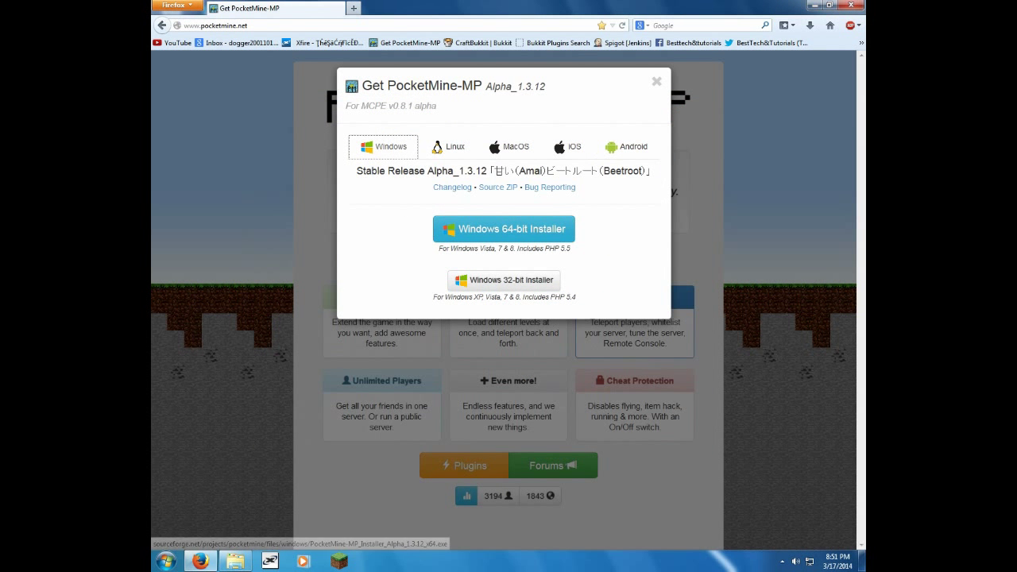
Step: Download the 64-bit Windows installer from SourceForge and save it to the Desktop
{"action": "left_click", "coordinate": [507, 229]}
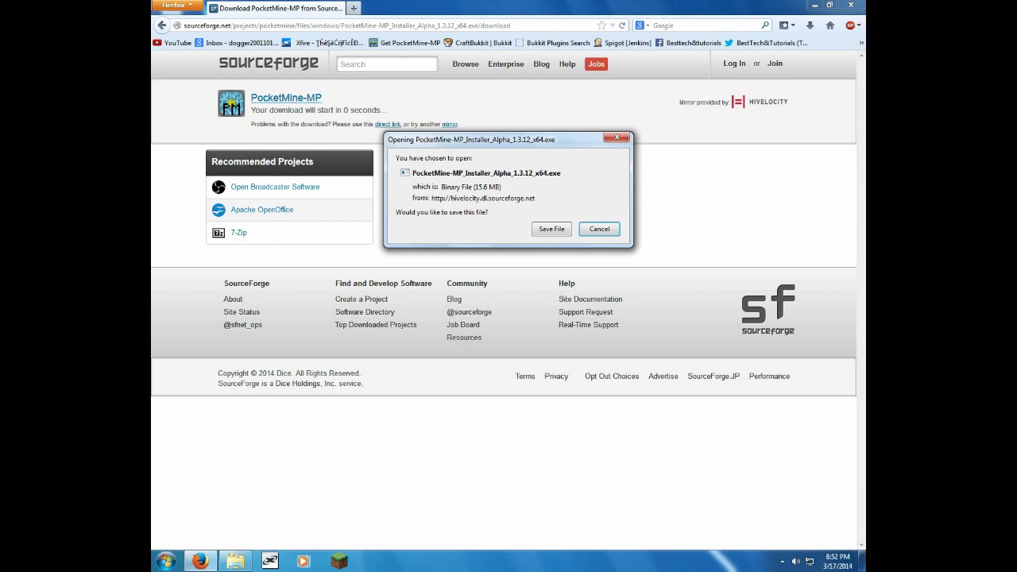
{"action": "left_click", "coordinate": [550, 228]}
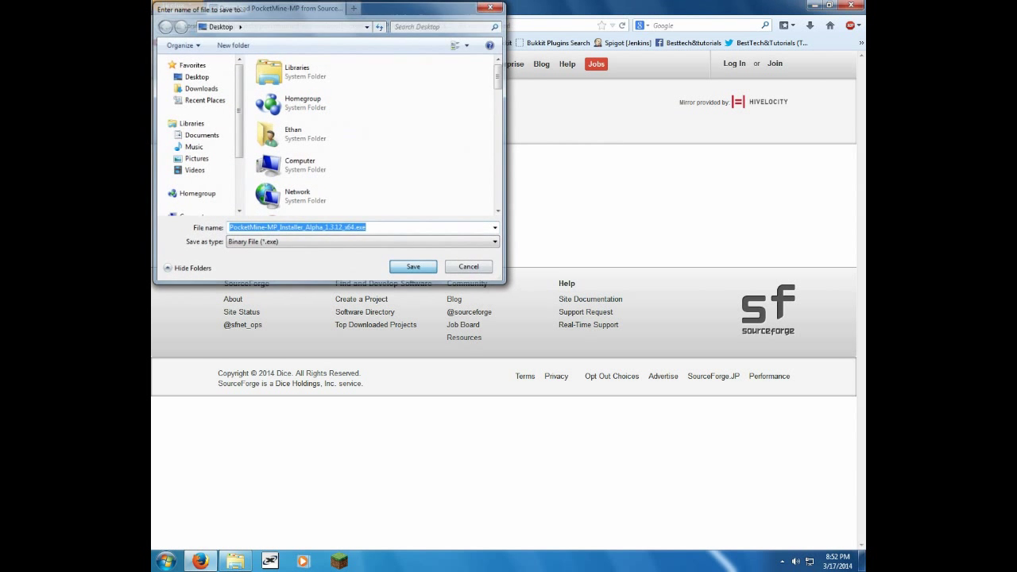
{"action": "left_click", "coordinate": [412, 266]}
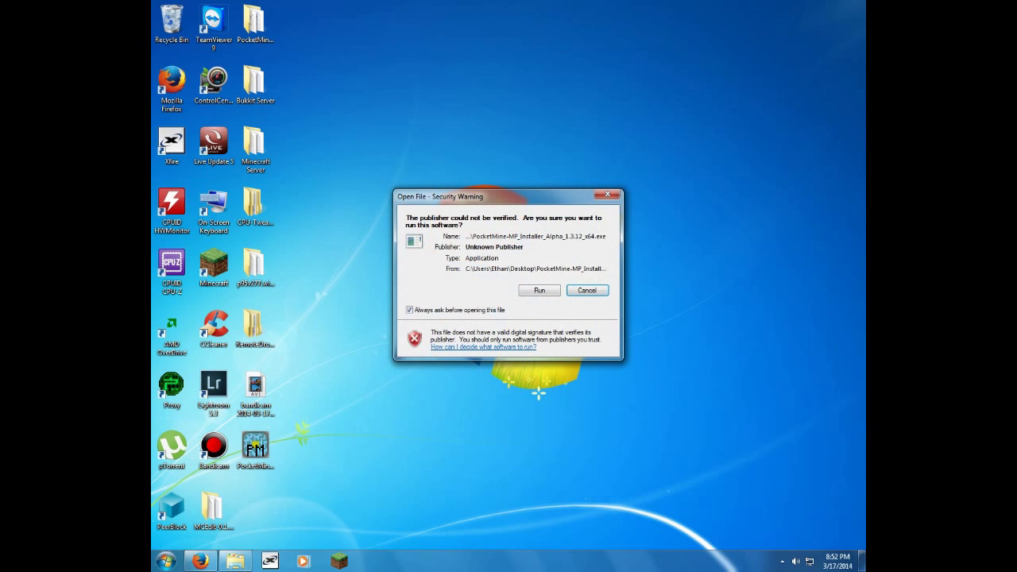
Step: Run the installer into the PocketMine Video folder, with 'Run PocketMine-MP Alpha_1.3.12' unchecked at finish
{"action": "left_click", "coordinate": [539, 289]}
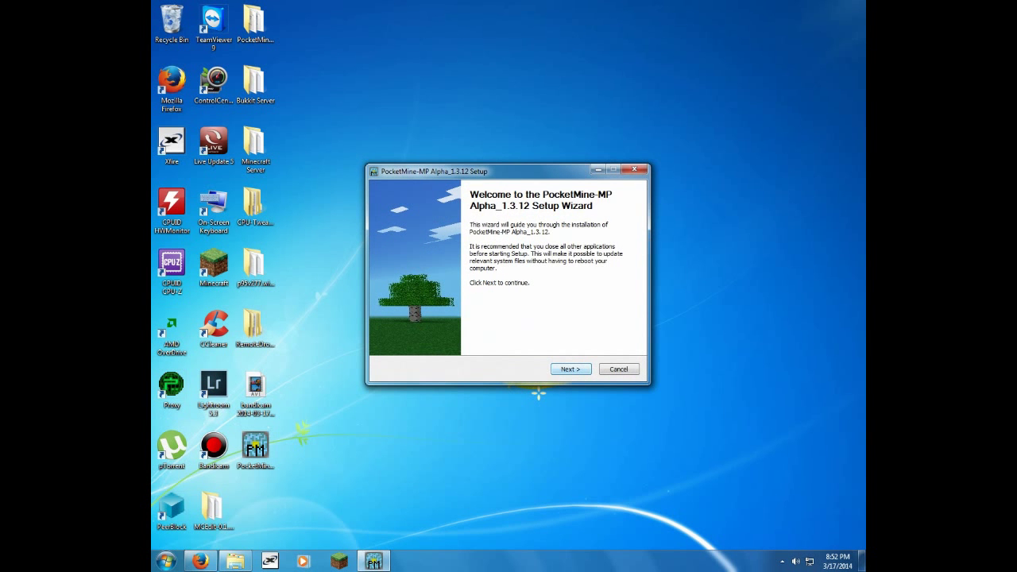
{"action": "left_click", "coordinate": [570, 369]}
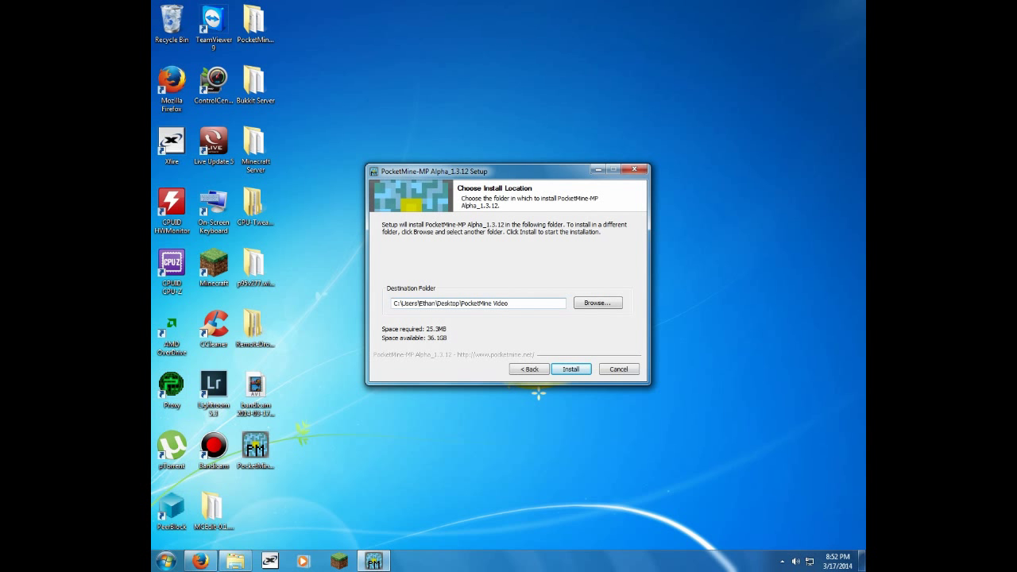
{"action": "left_click", "coordinate": [570, 369]}
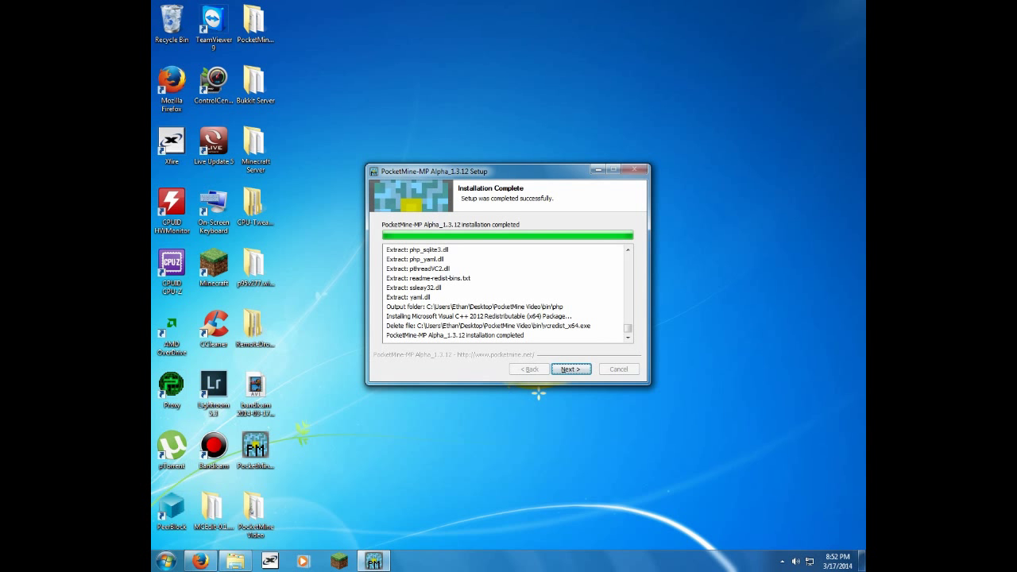
{"action": "left_click", "coordinate": [570, 368]}
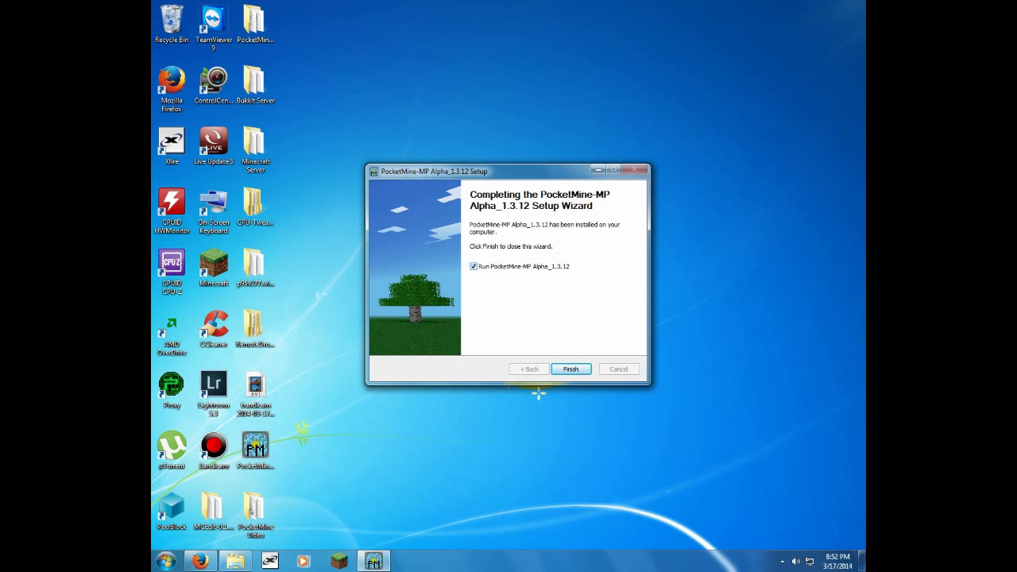
{"action": "left_click", "coordinate": [472, 266]}
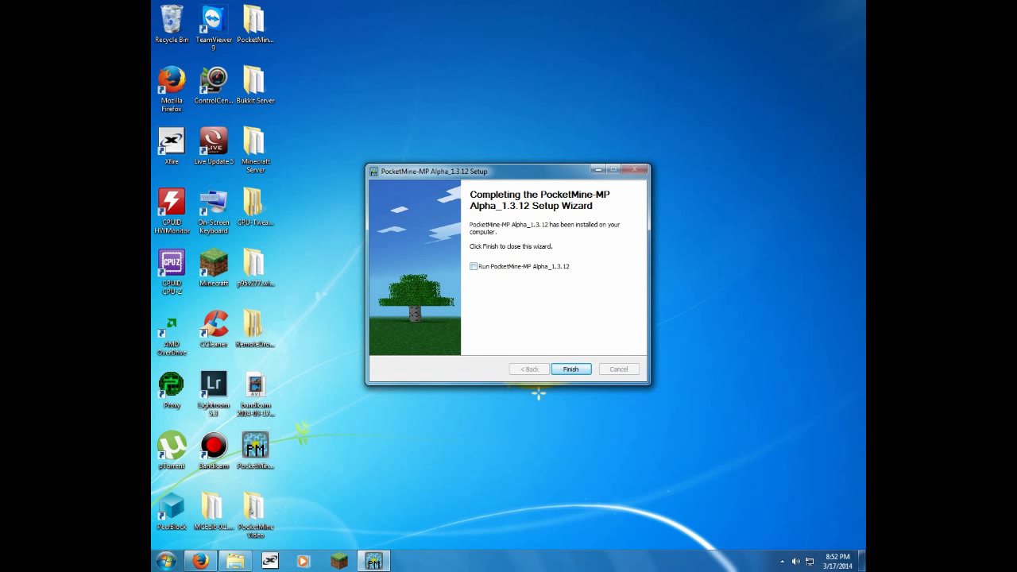
{"action": "left_click", "coordinate": [570, 368]}
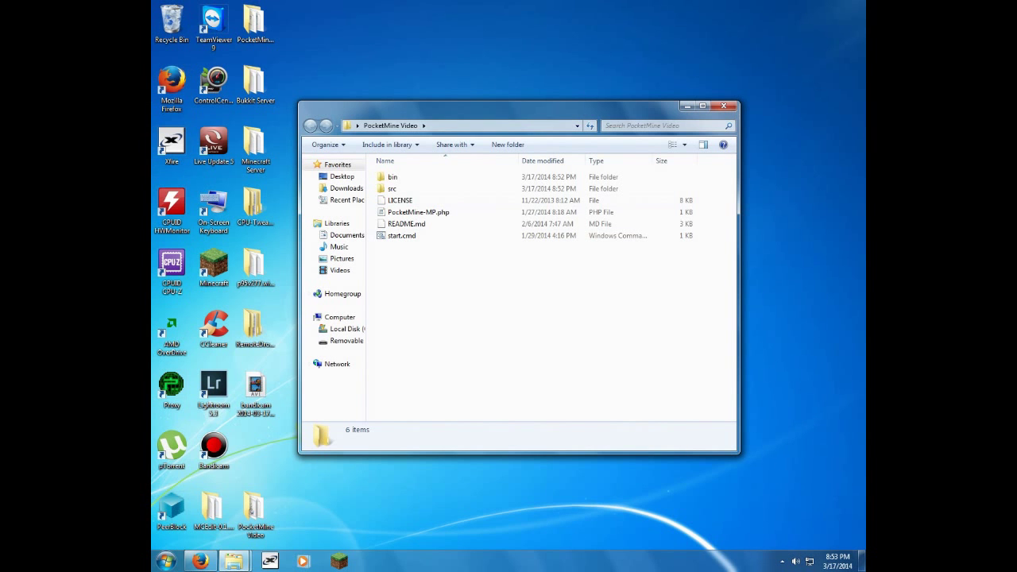
Step: Launch start.cmd, accept the license with y, name the server dan, and keep port 19132
{"action": "left_click", "coordinate": [402, 235]}
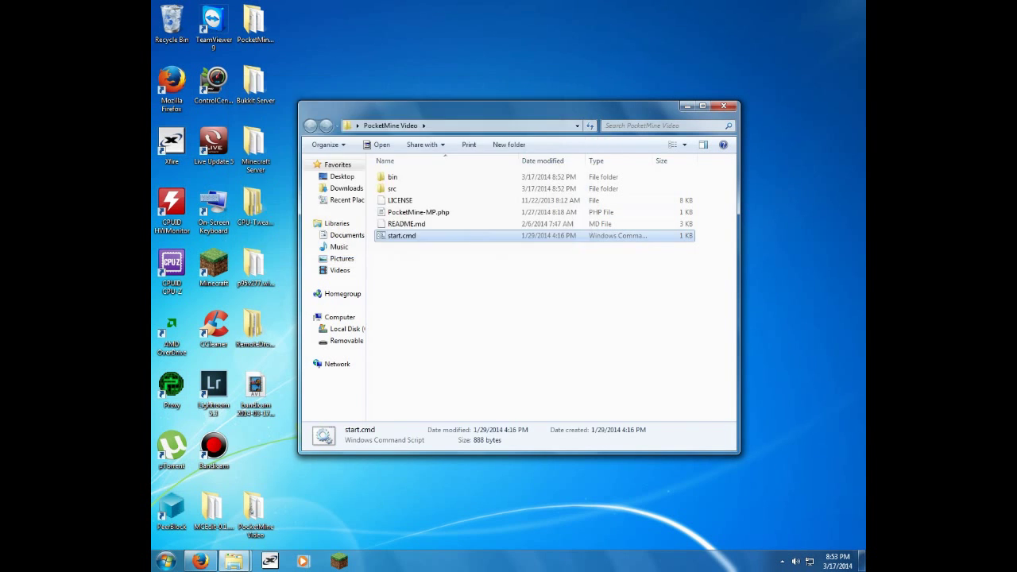
{"action": "double_click", "coordinate": [401, 236]}
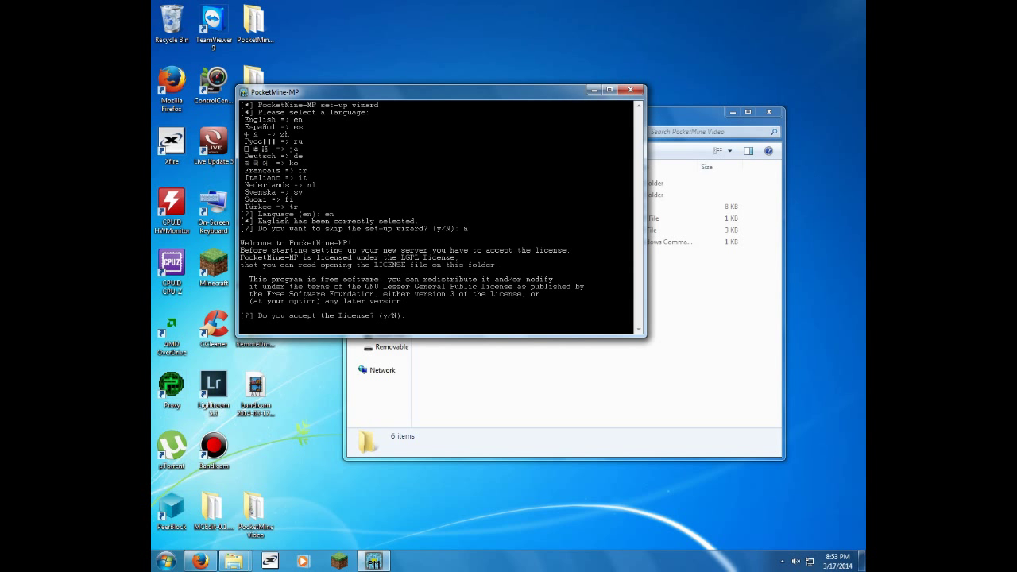
{"action": "type", "text": "y"}
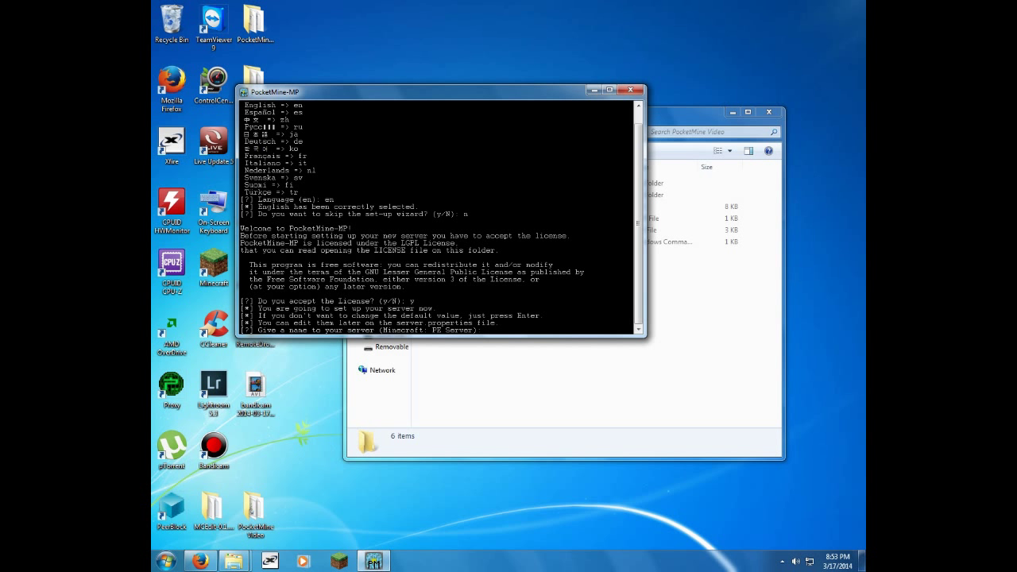
{"action": "type", "text": "dan"}
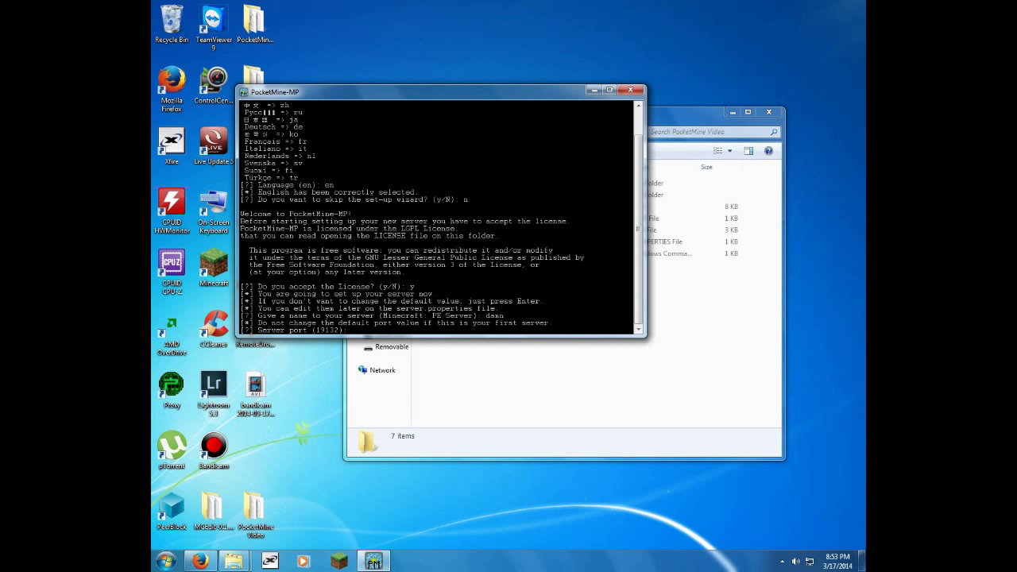
{"action": "key", "text": "enter"}
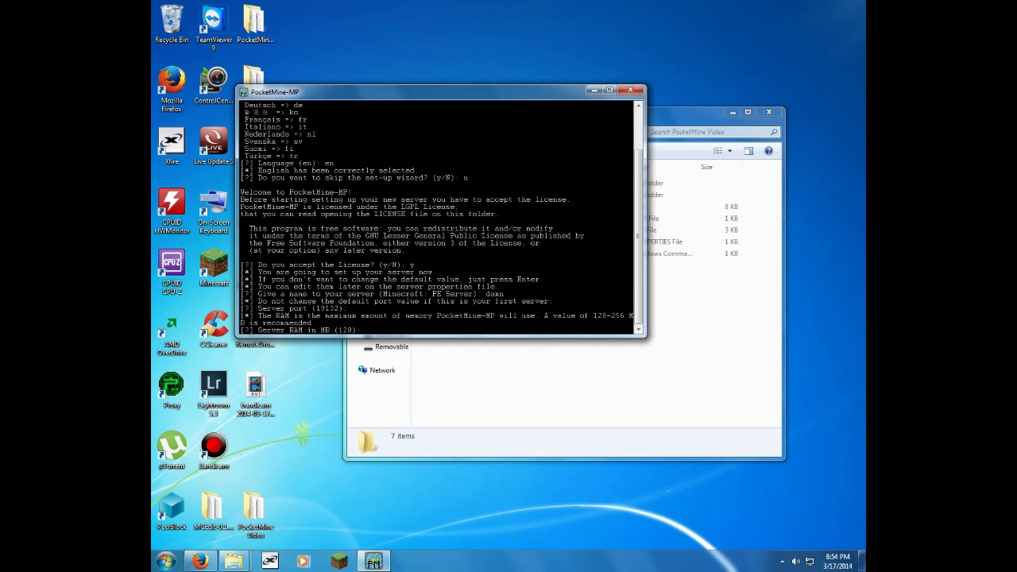
Step: Enter 4096 as the server RAM in MB at the wizard prompt
{"action": "type", "text": "51"}
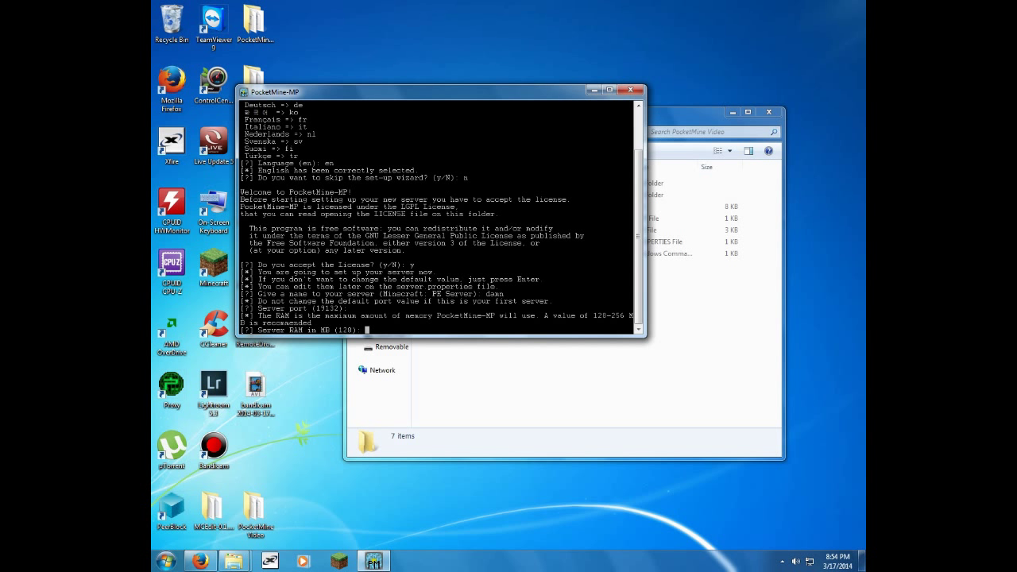
{"action": "type", "text": "4"}
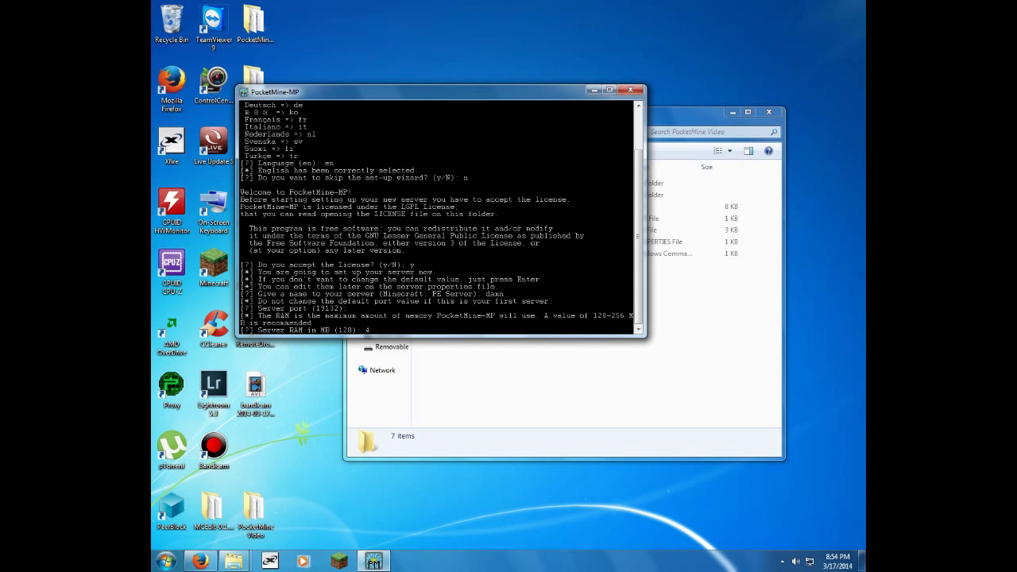
{"action": "type", "text": "4096"}
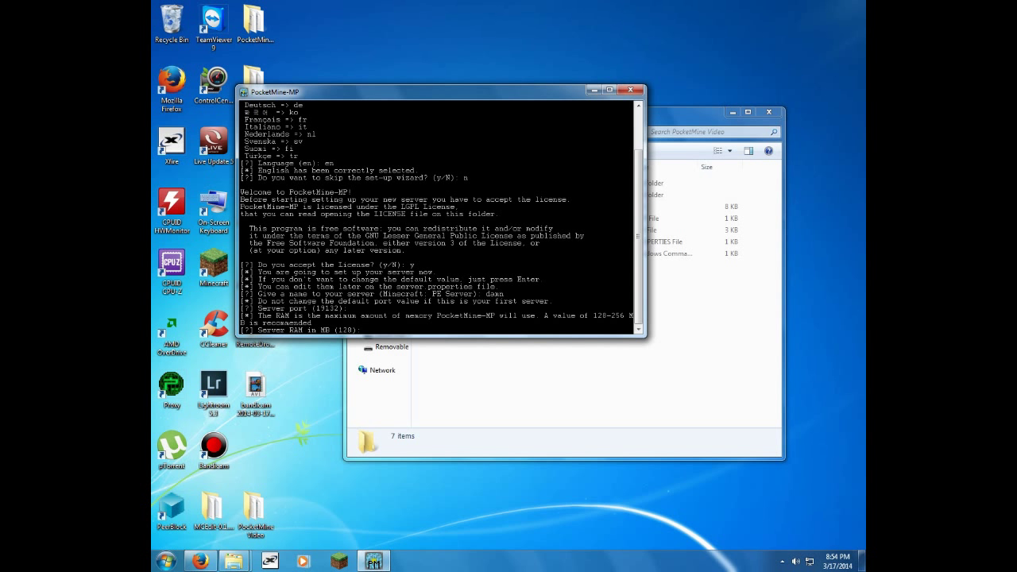
{"action": "type", "text": "256"}
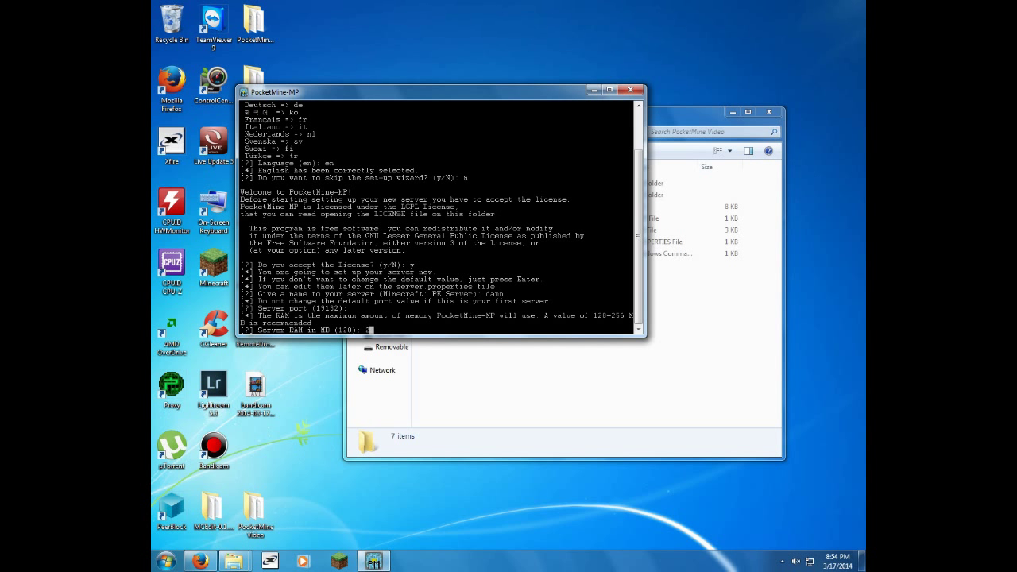
{"action": "type", "text": "128"}
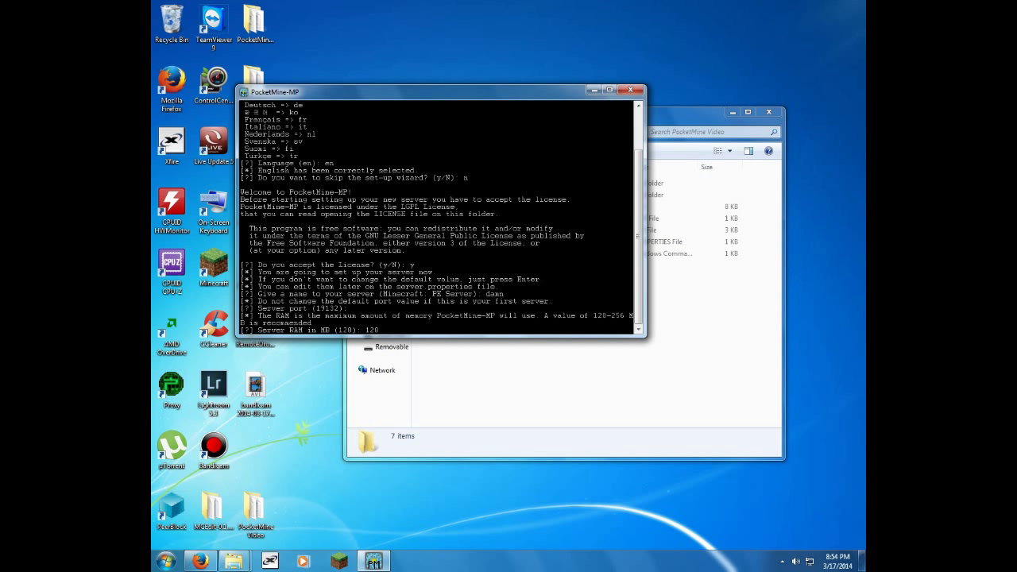
{"action": "type", "text": "20"}
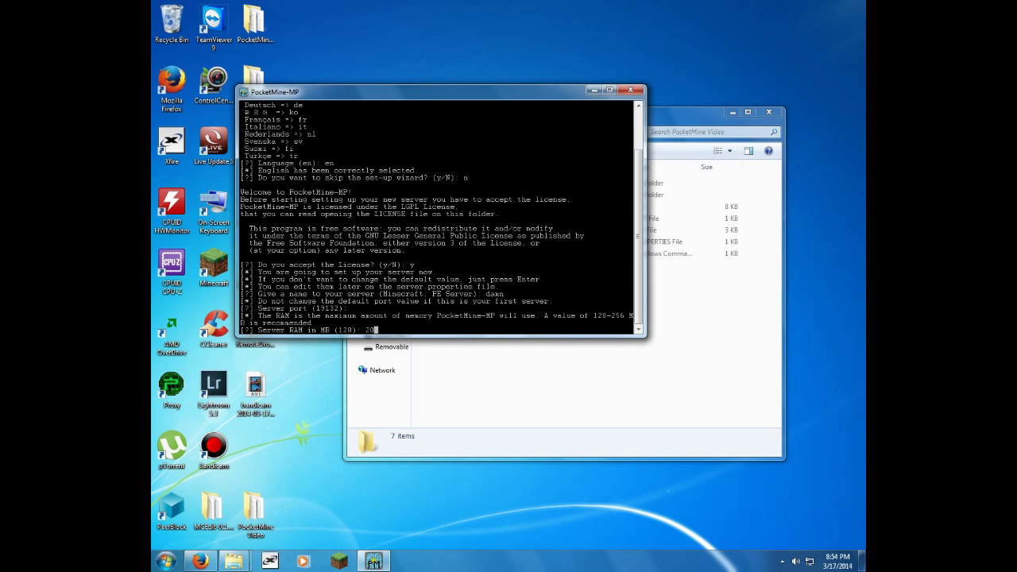
{"action": "type", "text": "4096"}
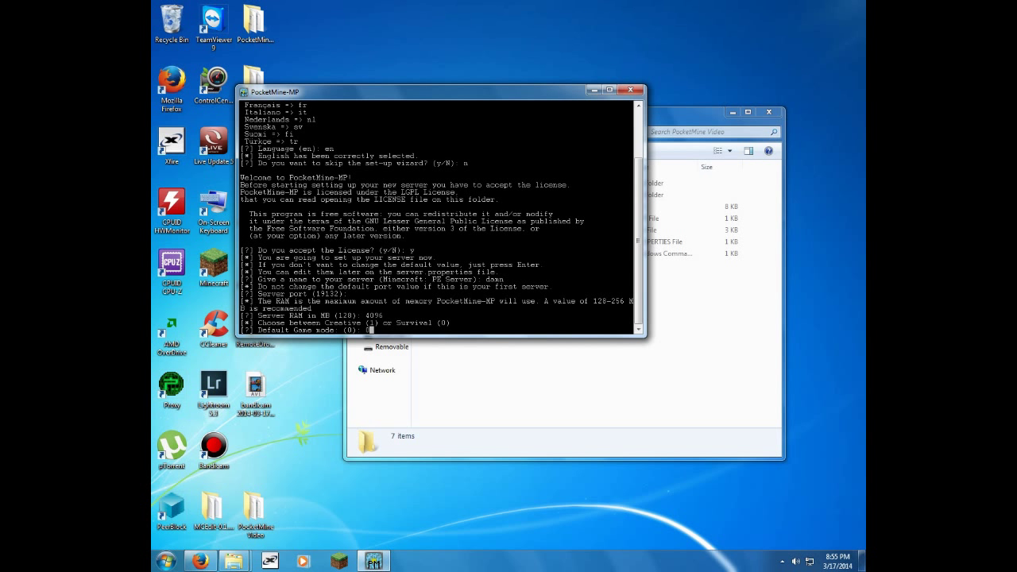
Step: Set survival mode, 20 max players, no spawn protection, operator doggerhe, and no whitelist
{"action": "type", "text": "20): 20"}
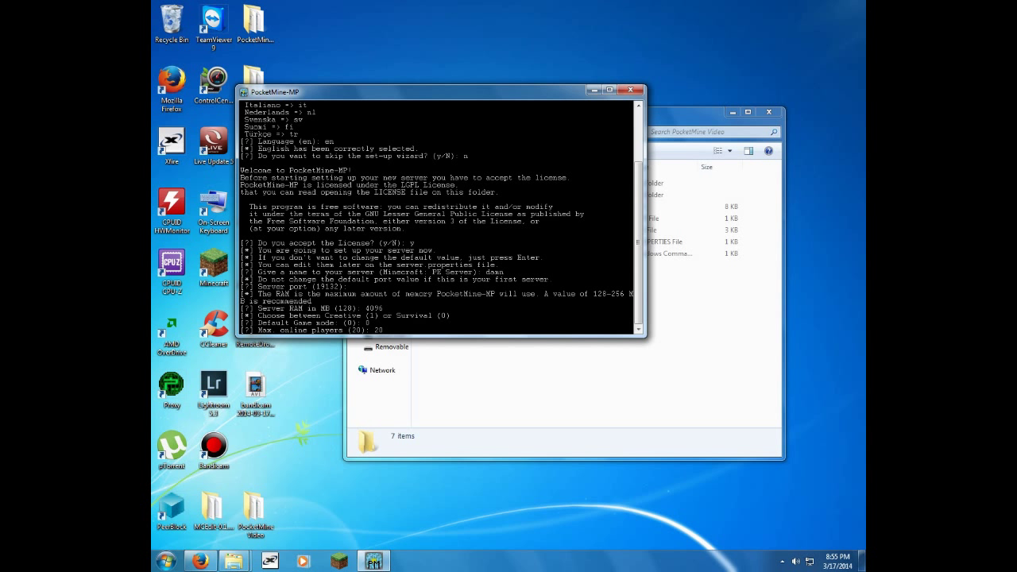
{"action": "type", "text": "10"}
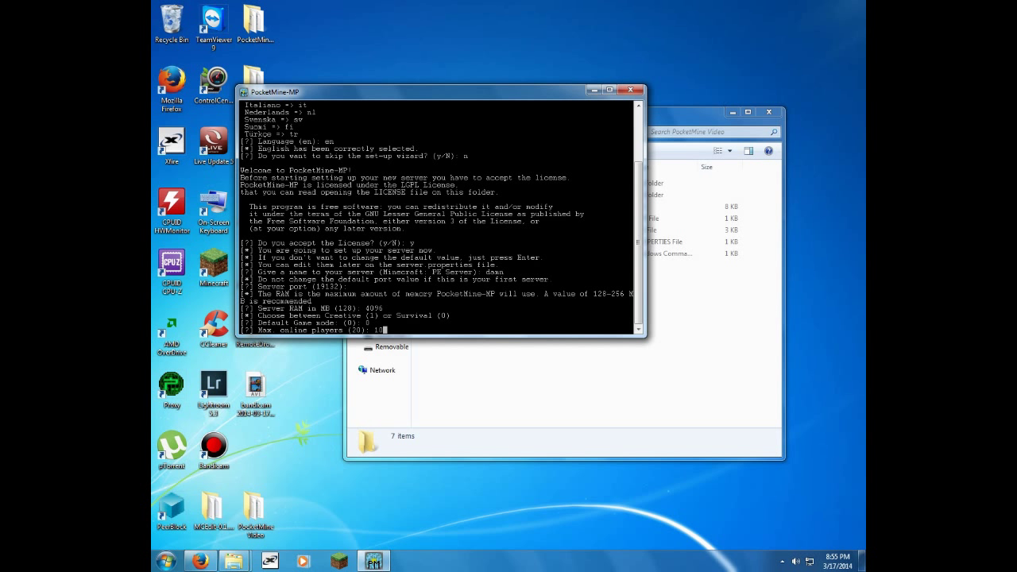
{"action": "key", "text": "enter"}
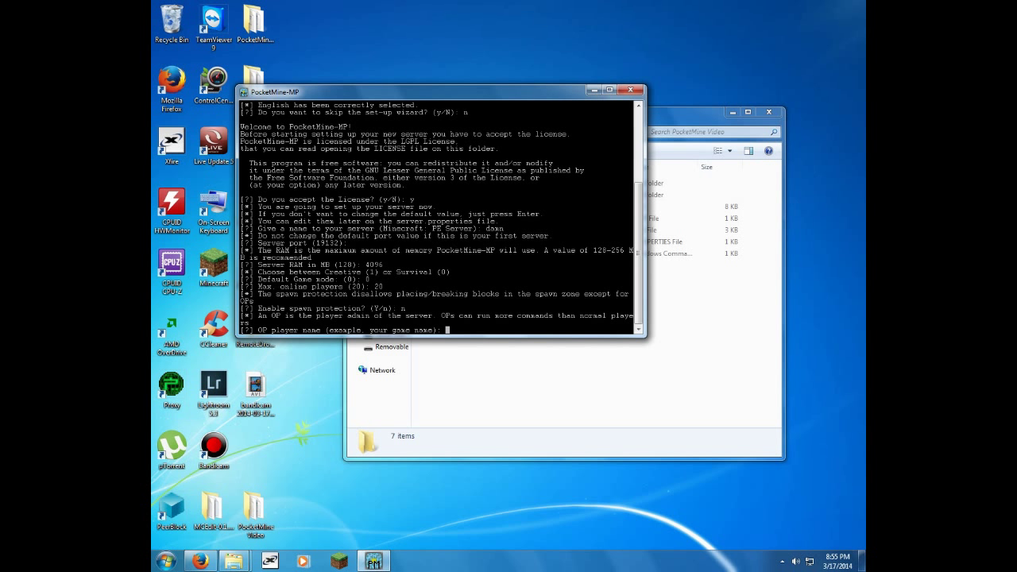
{"action": "type", "text": "doggerhero200011"}
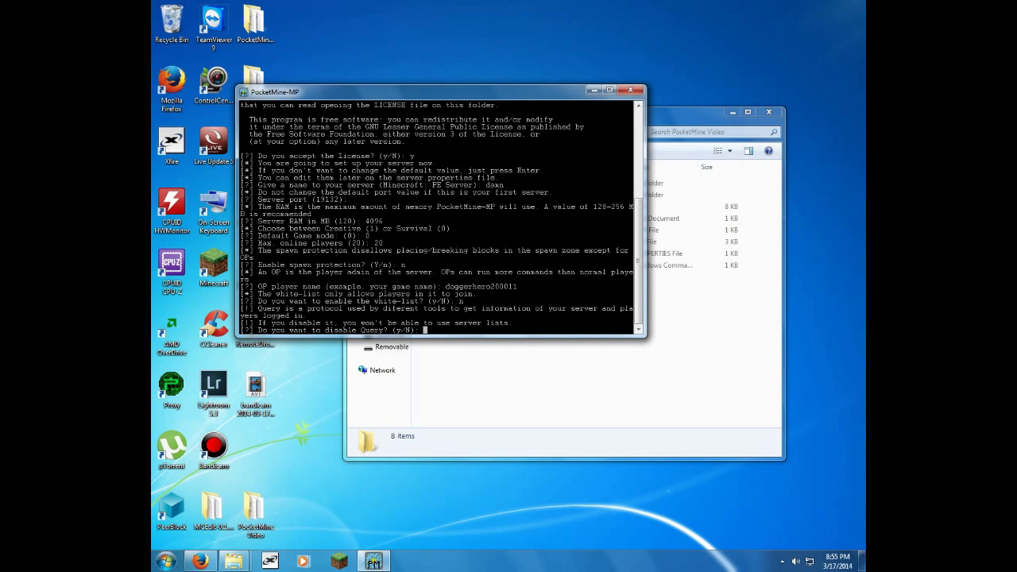
{"action": "type", "text": "y"}
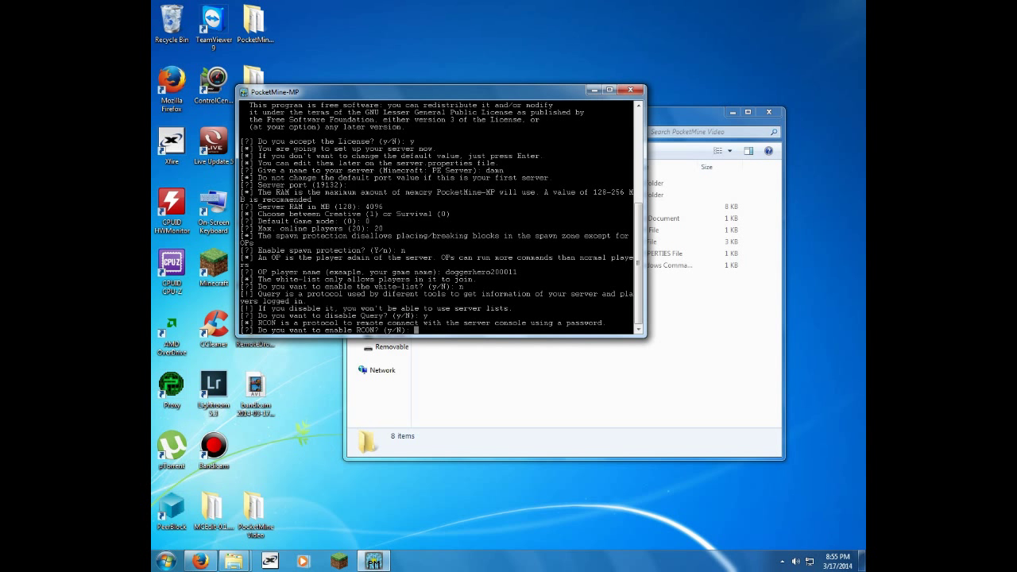
{"action": "type", "text": "n"}
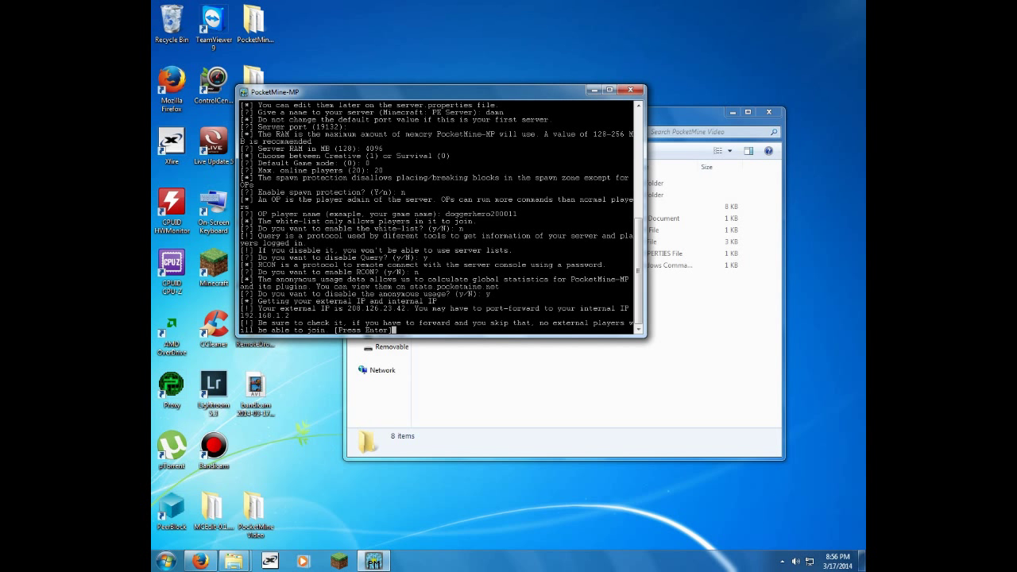
Step: Acknowledge the final IP notice so the setup wizard closes
{"action": "key", "text": "enter"}
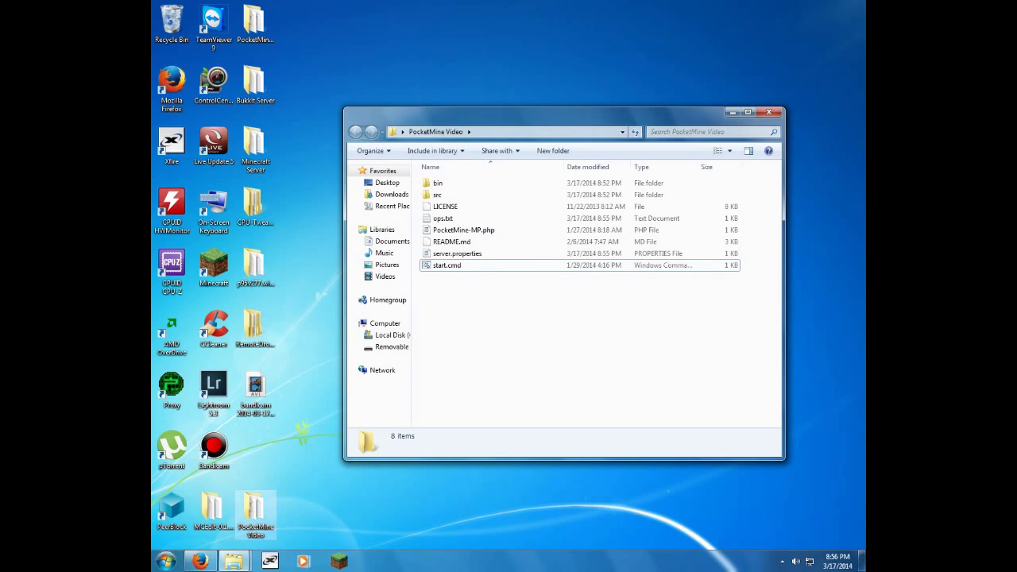
Step: Launch Command Prompt from the Start menu via cmd and run ipconfig
{"action": "left_click", "coordinate": [200, 561]}
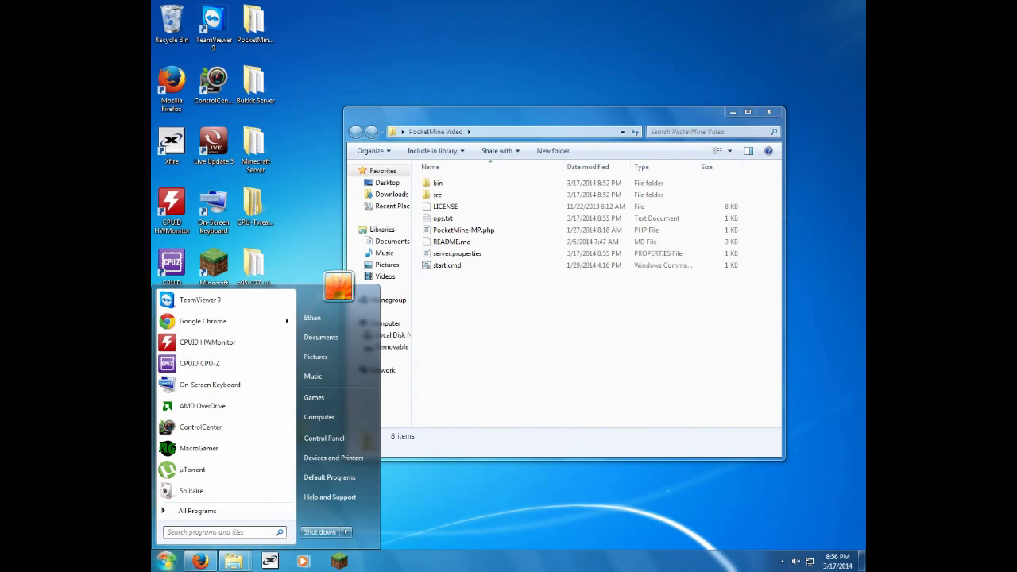
{"action": "type", "text": "cmd"}
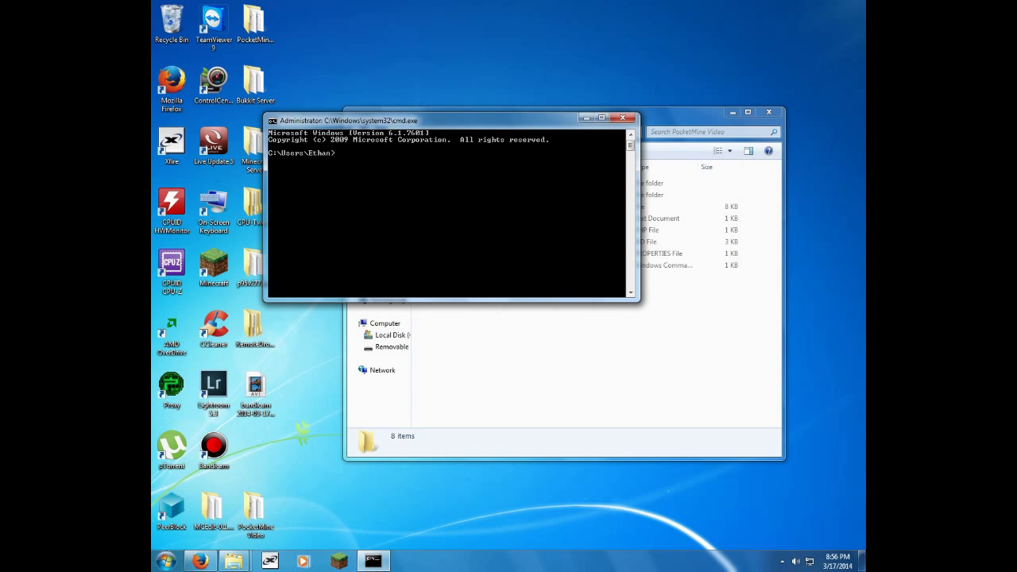
{"action": "type", "text": "ipconfig"}
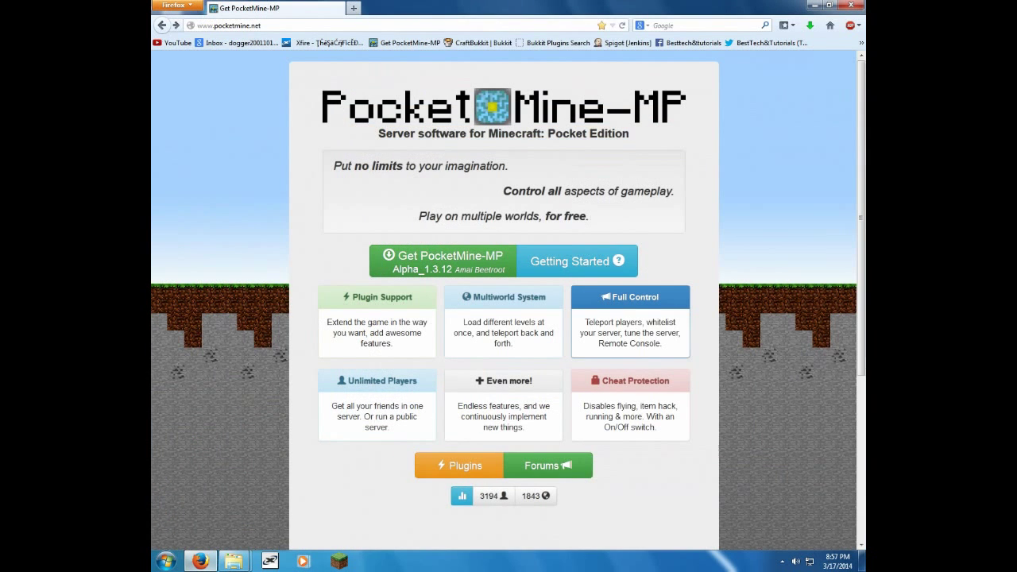
Step: Load the router page at 192.168.1.1 in a new Firefox tab
{"action": "left_click", "coordinate": [353, 8]}
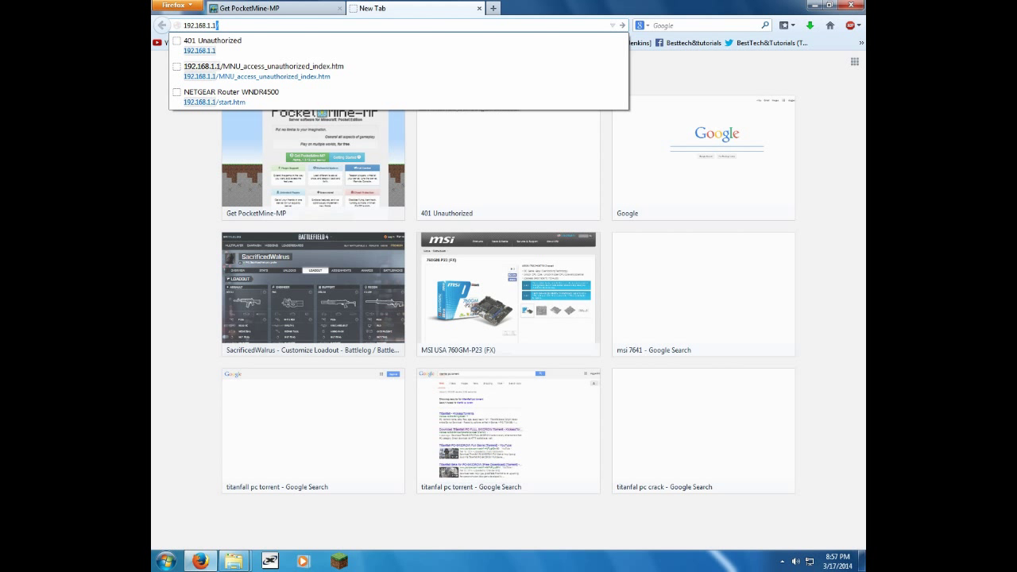
{"action": "key", "text": "Return"}
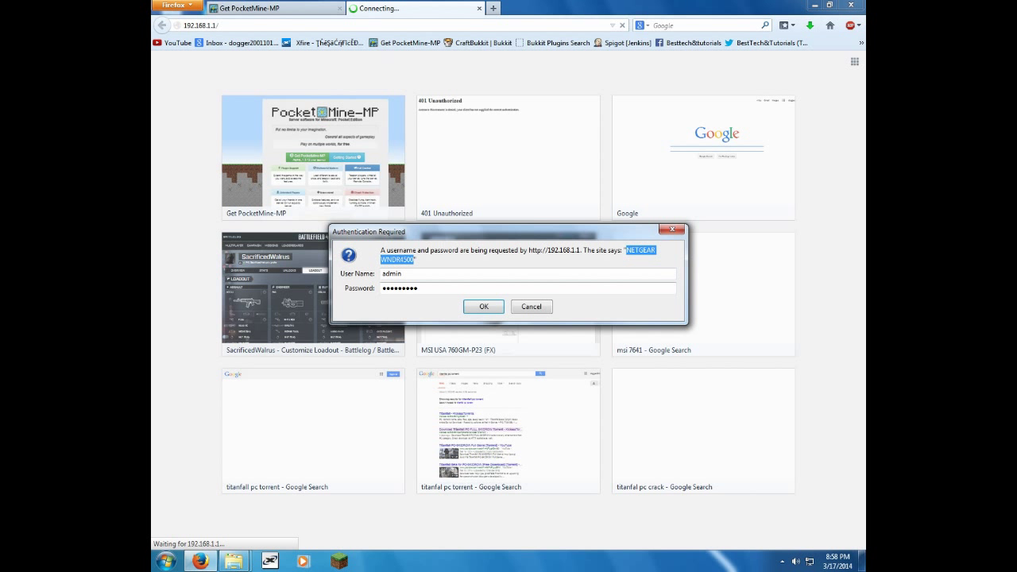
Step: Submit the admin username and password in the router's authentication dialog
{"action": "left_click", "coordinate": [483, 306]}
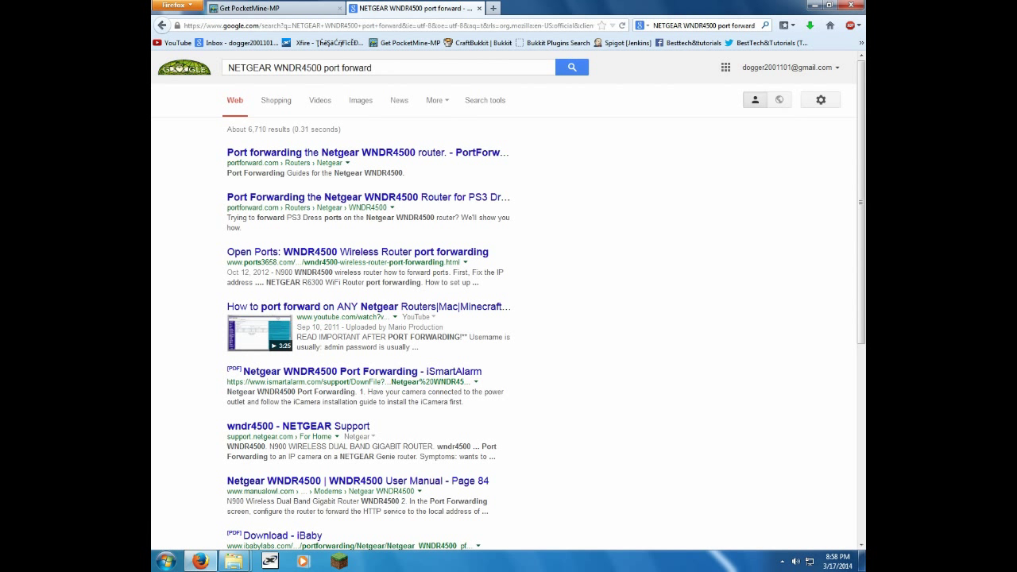
{"action": "mouse_move", "coordinate": [362, 152]}
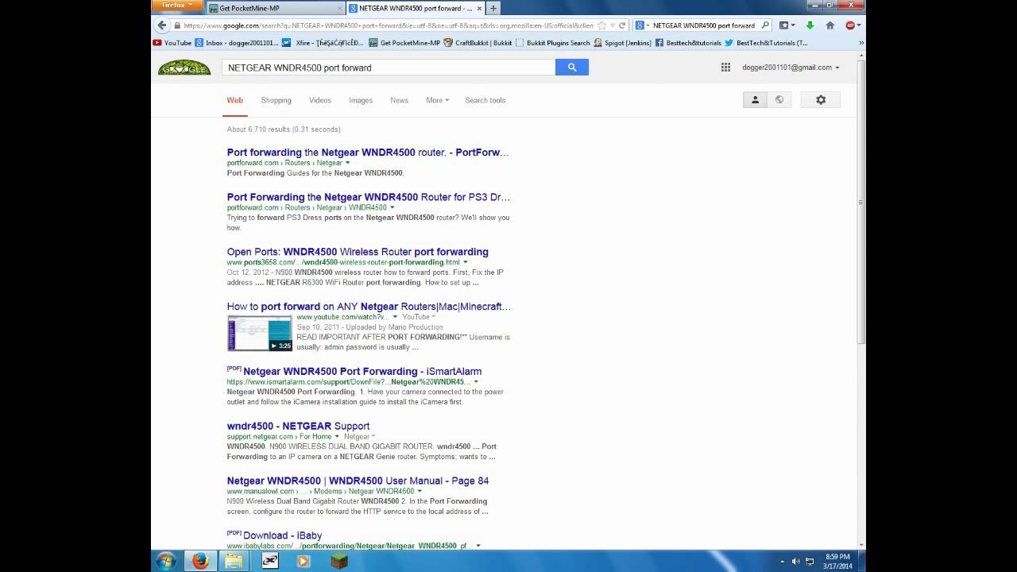
{"action": "mouse_move", "coordinate": [320, 100]}
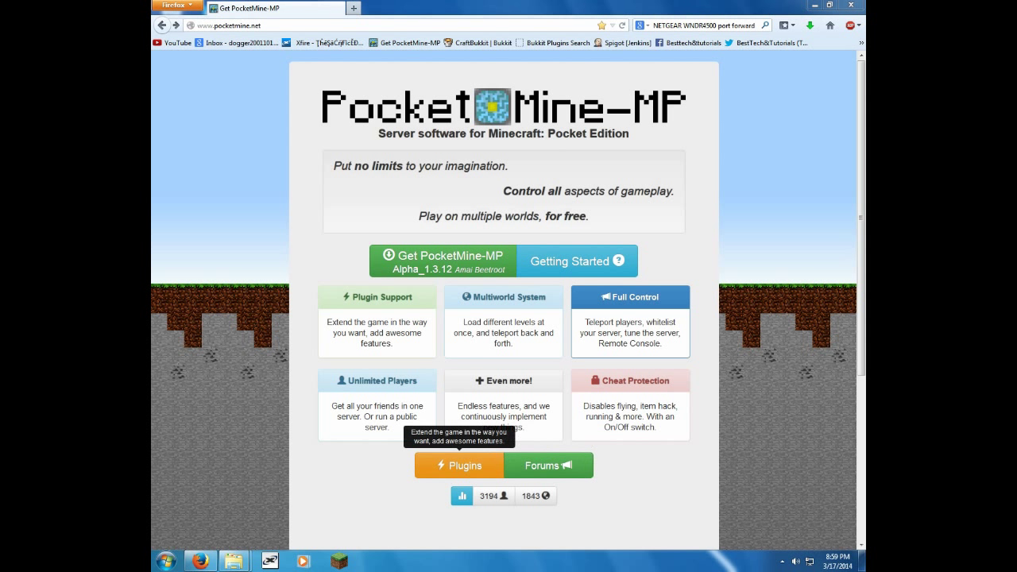
Step: Browse the forum's plugins sorted by newest and open the Development Build Loader 0.2 page
{"action": "left_click", "coordinate": [457, 465]}
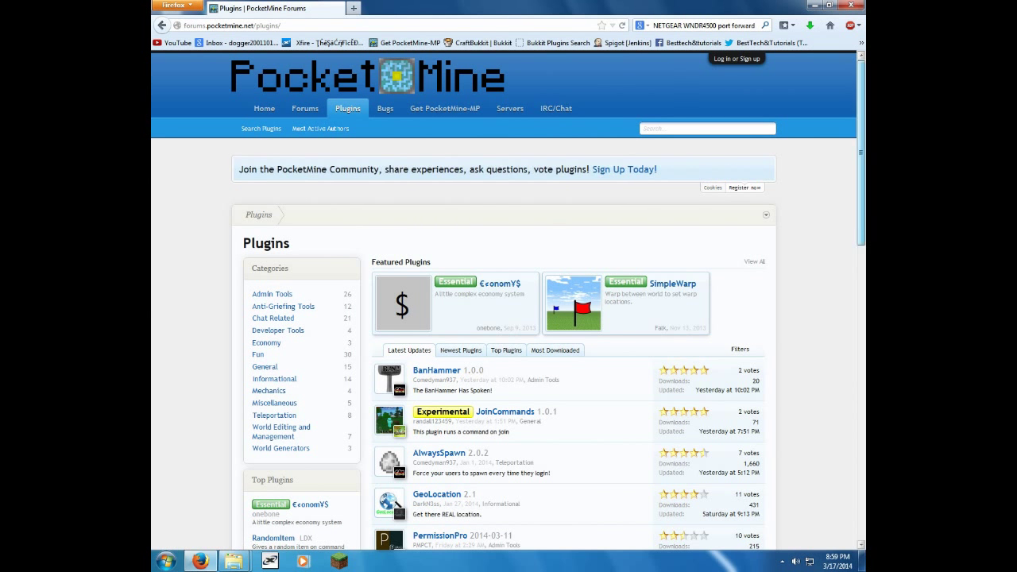
{"action": "scroll", "scroll_direction": "down", "scroll_amount": 3}
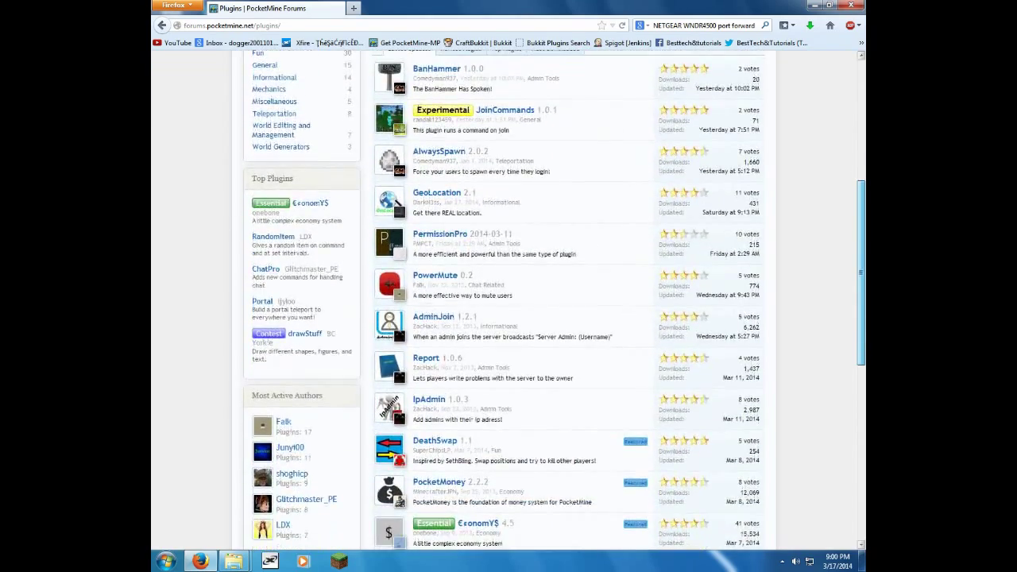
{"action": "scroll", "scroll_direction": "up", "scroll_amount": 3}
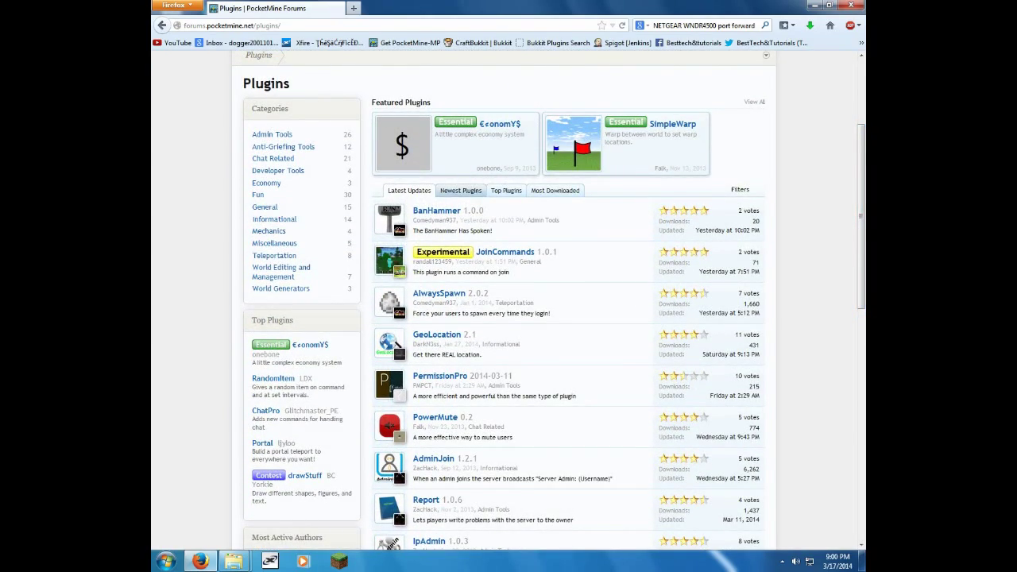
{"action": "left_click", "coordinate": [460, 190]}
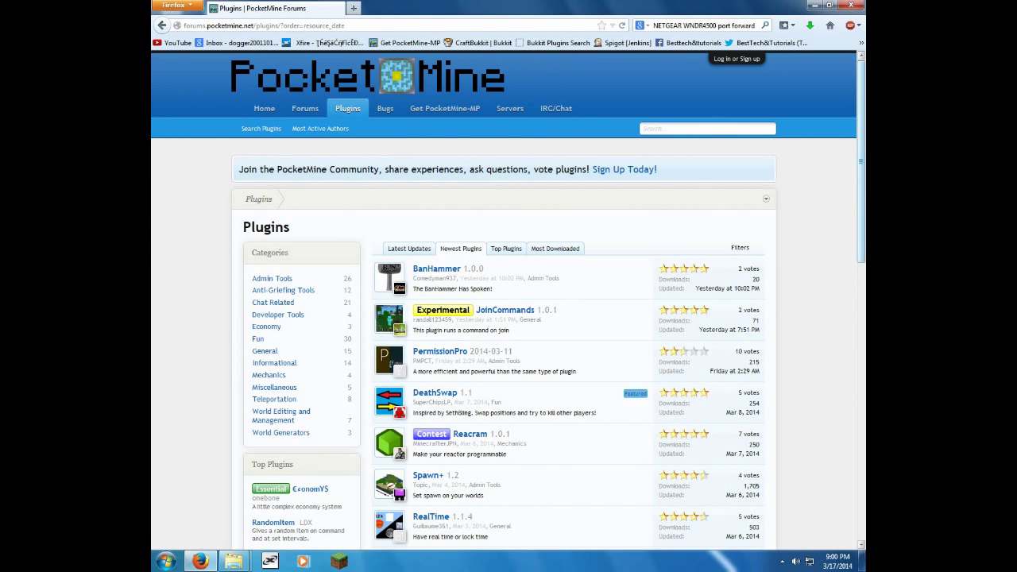
{"action": "scroll", "scroll_direction": "down", "scroll_amount": 3}
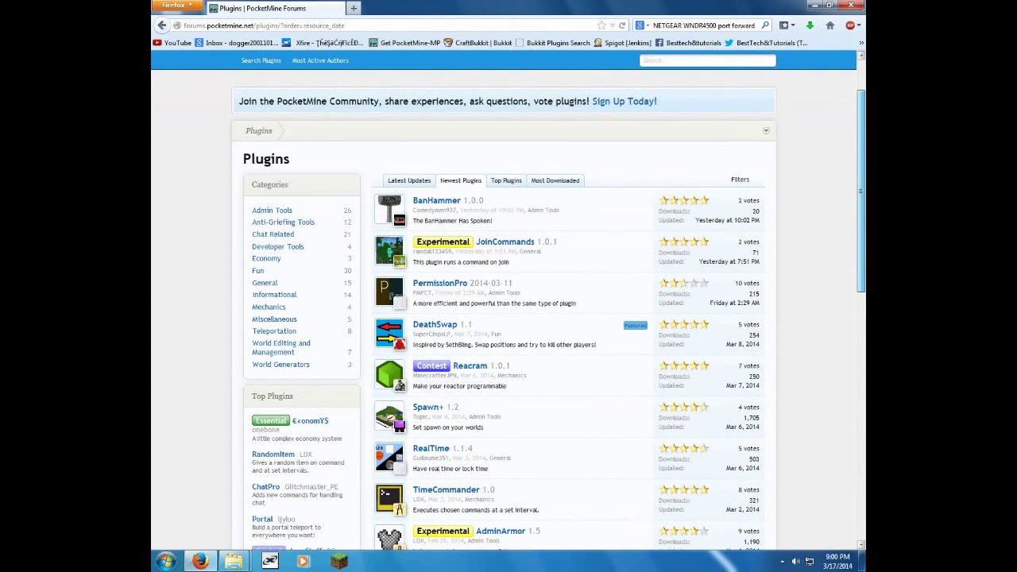
{"action": "scroll", "scroll_direction": "down", "scroll_amount": 3}
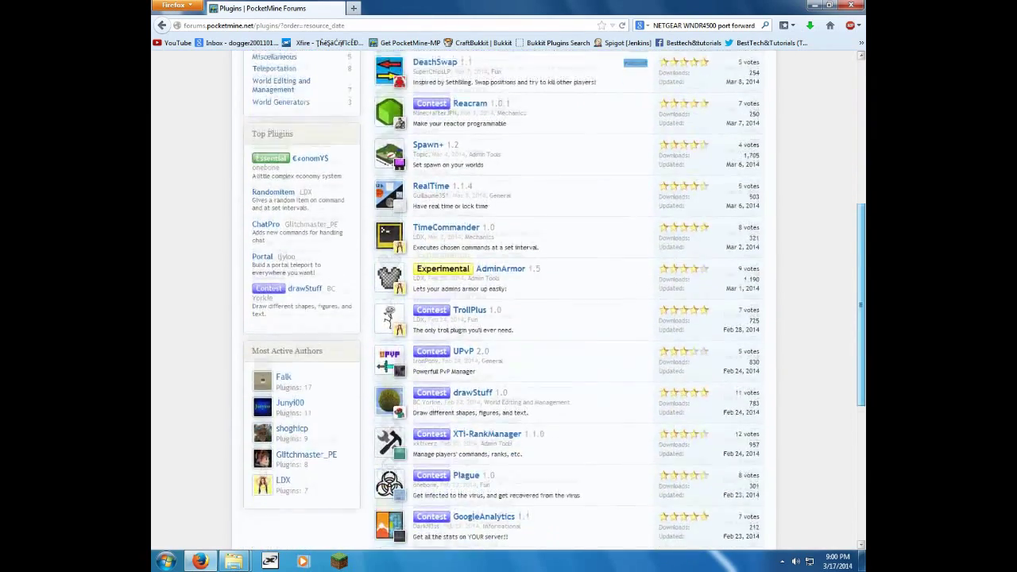
{"action": "scroll", "scroll_direction": "down", "scroll_amount": 3}
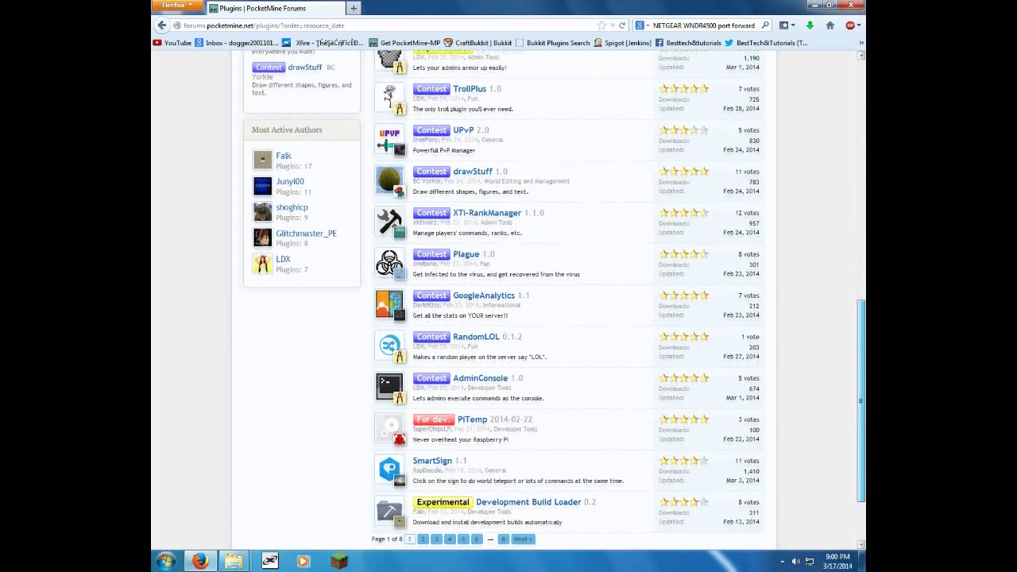
{"action": "scroll", "scroll_direction": "down", "scroll_amount": 3}
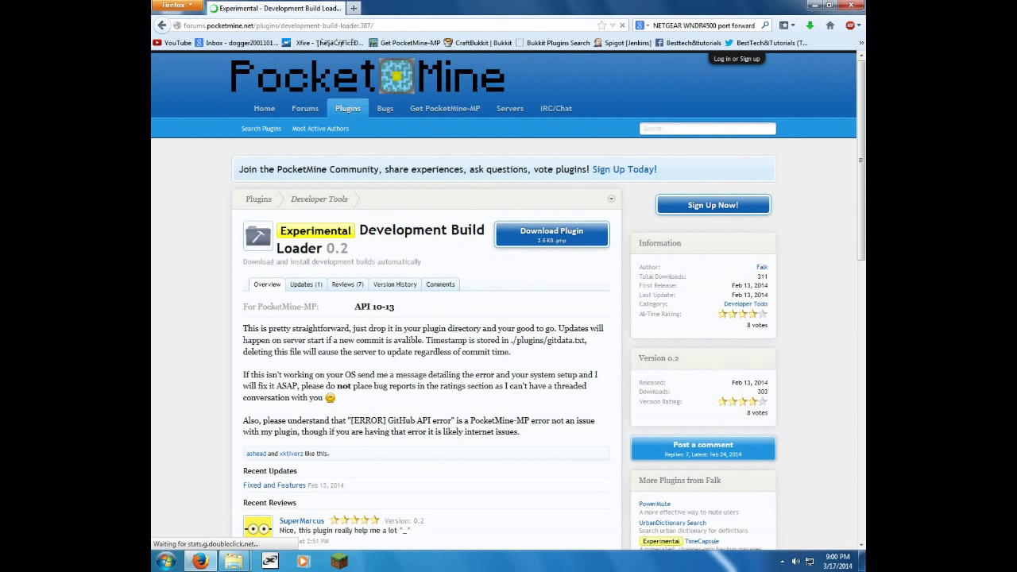
Step: Download the plugin and save devbuildLoader.php as a file to the desktop
{"action": "left_click", "coordinate": [552, 233]}
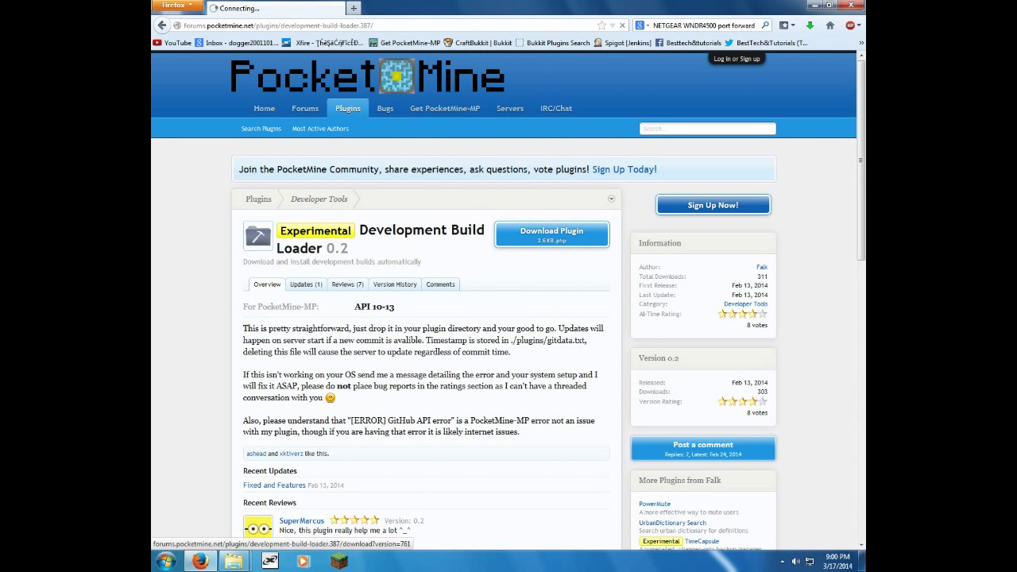
{"action": "left_click", "coordinate": [551, 234]}
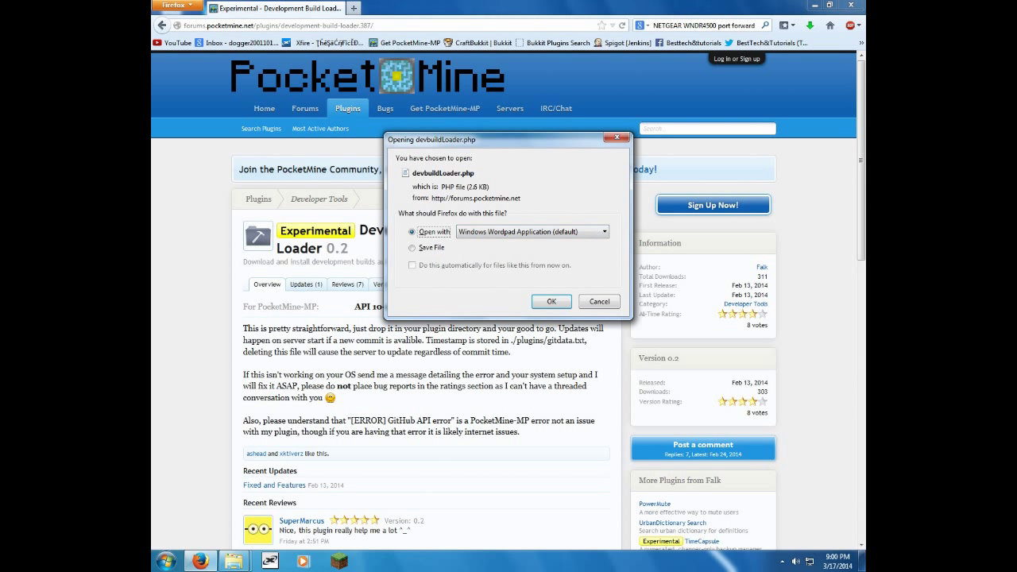
{"action": "left_click", "coordinate": [550, 301]}
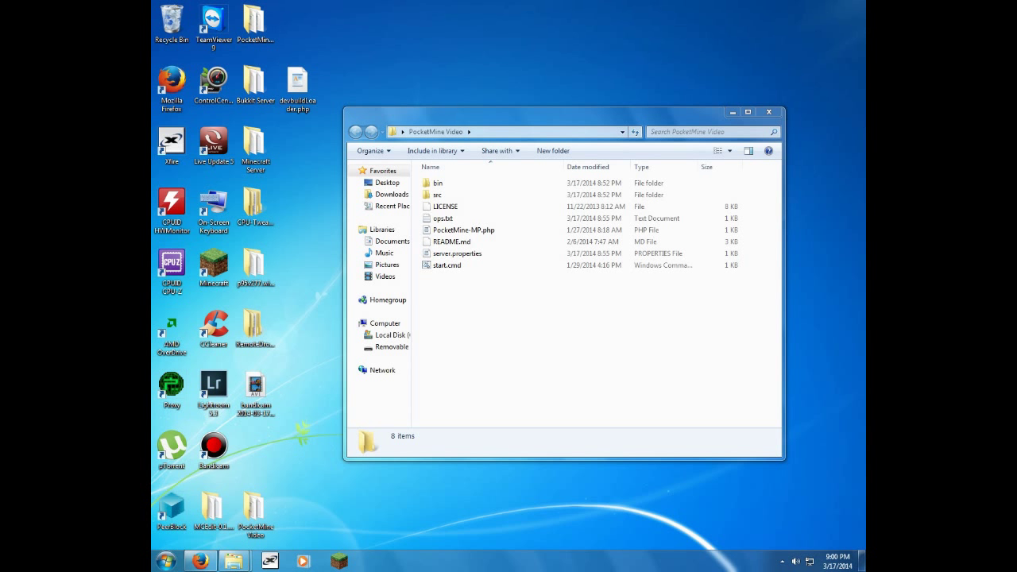
Step: Run start.cmd to create the server folders, then move devbuildLoader.php into plugins
{"action": "left_click", "coordinate": [446, 265]}
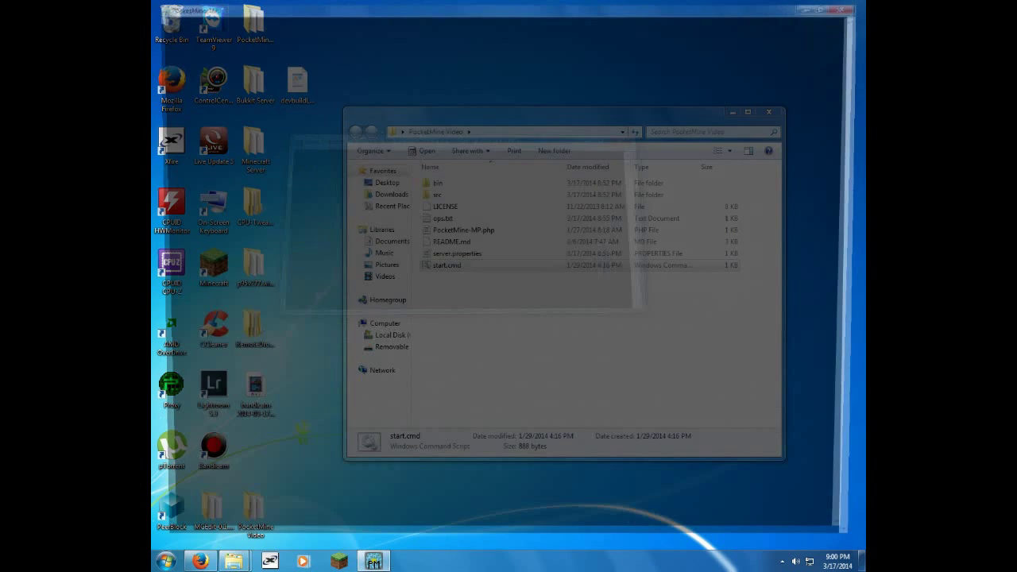
{"action": "double_click", "coordinate": [446, 264]}
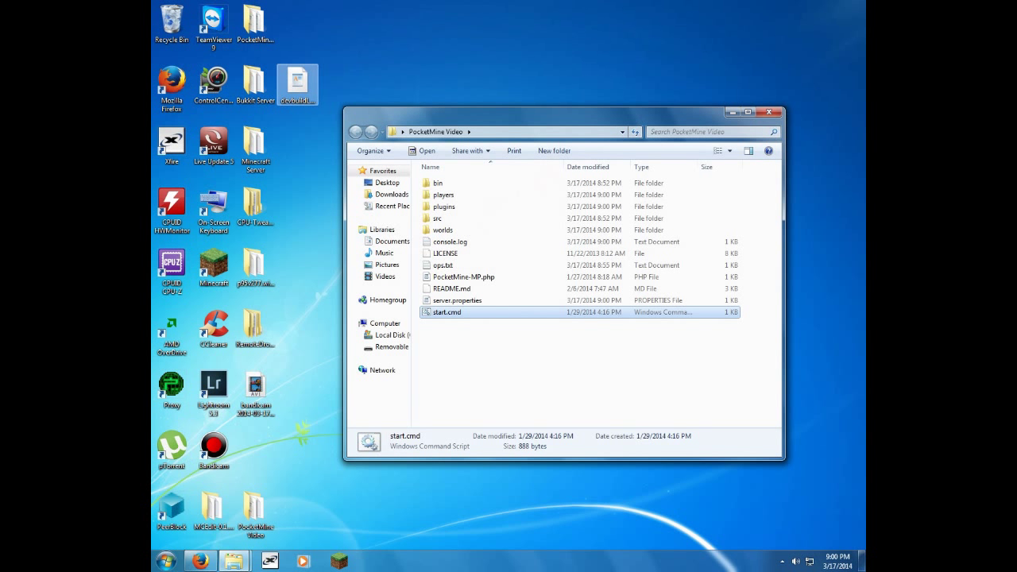
{"action": "double_click", "coordinate": [444, 206]}
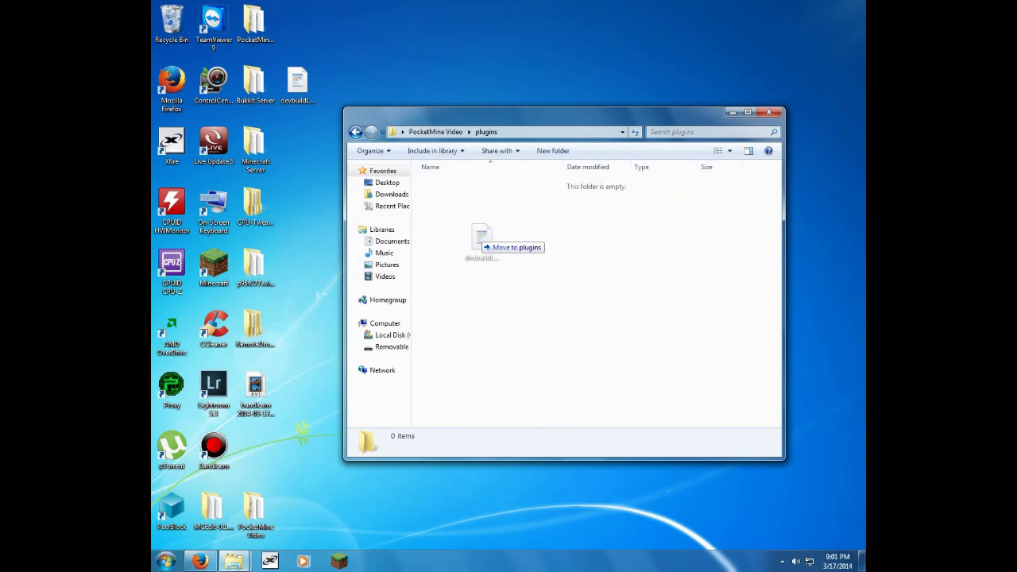
{"action": "left_click", "coordinate": [356, 131]}
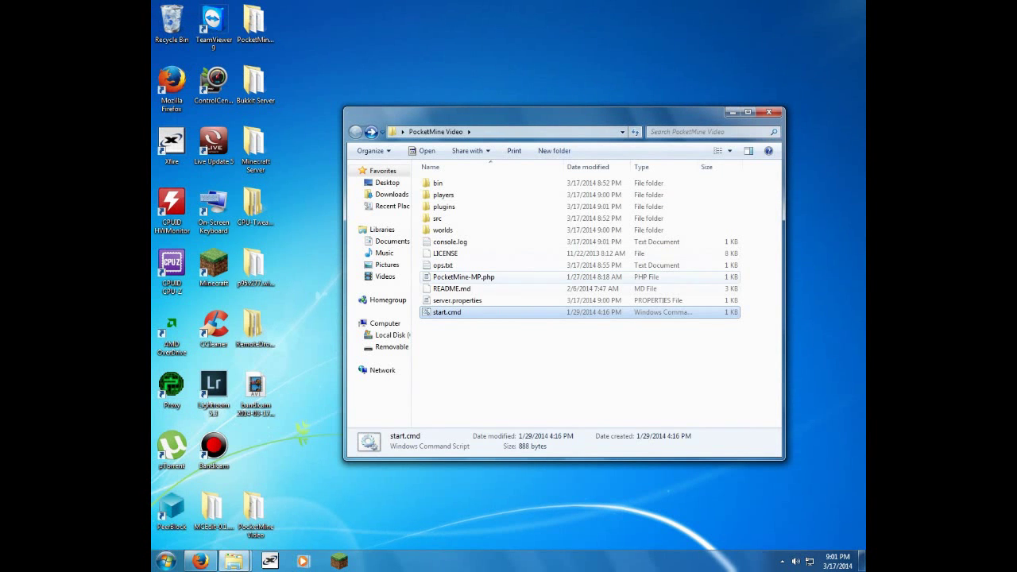
Step: Change memory-limit in server.properties to 512, then relaunch the server via start.cmd
{"action": "left_click", "coordinate": [458, 299]}
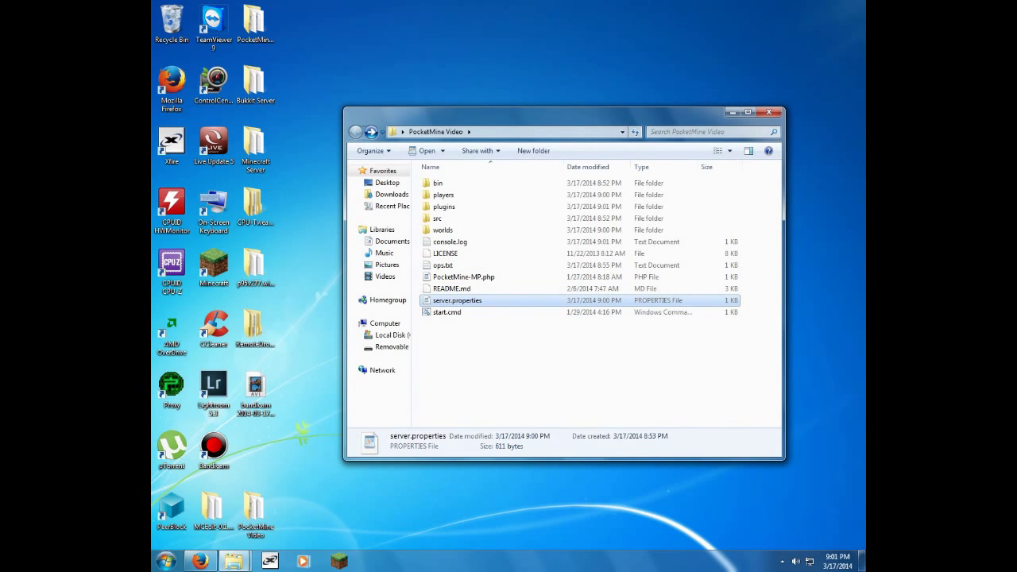
{"action": "double_click", "coordinate": [457, 301]}
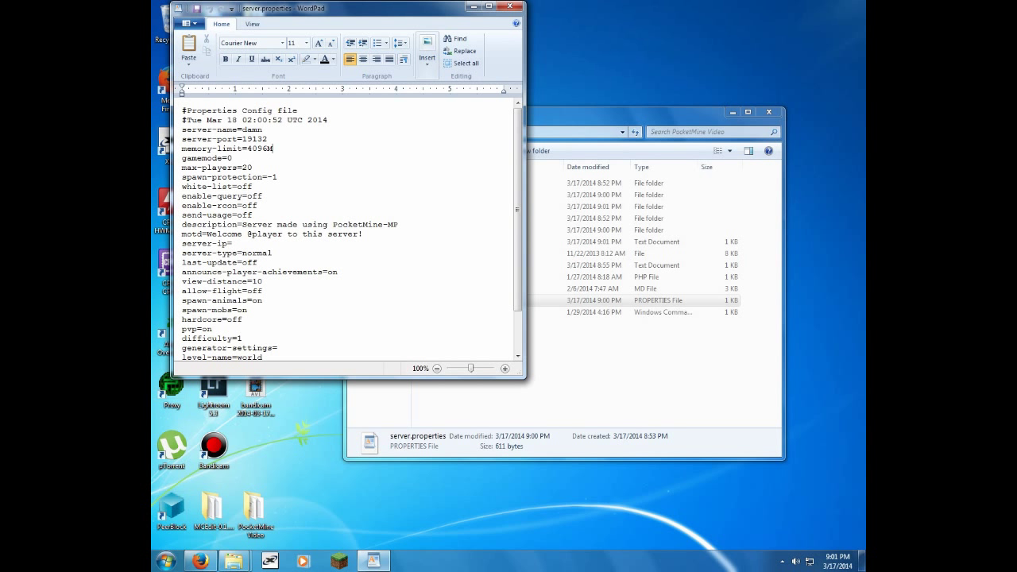
{"action": "key", "text": "BackSpace"}
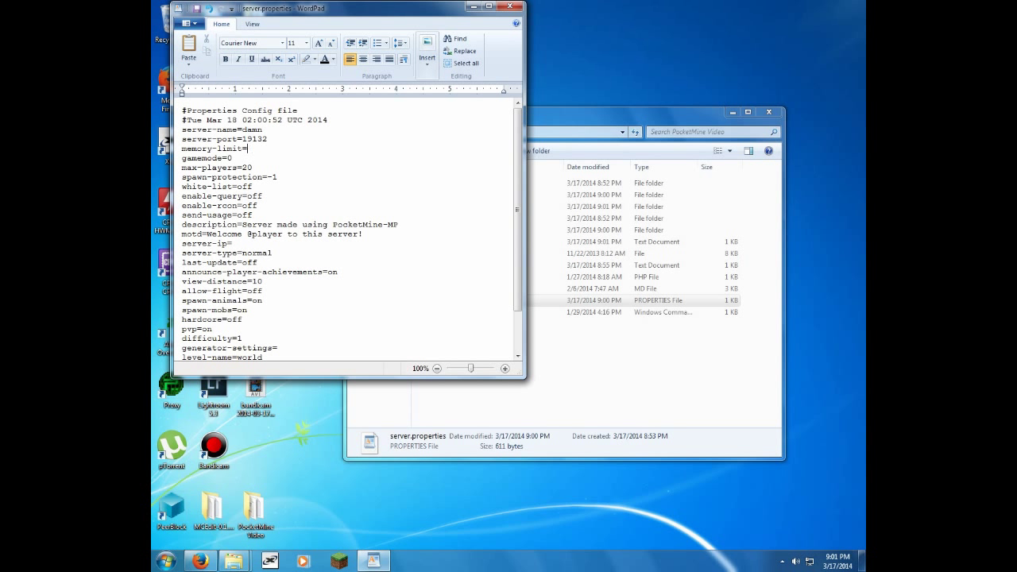
{"action": "type", "text": "512"}
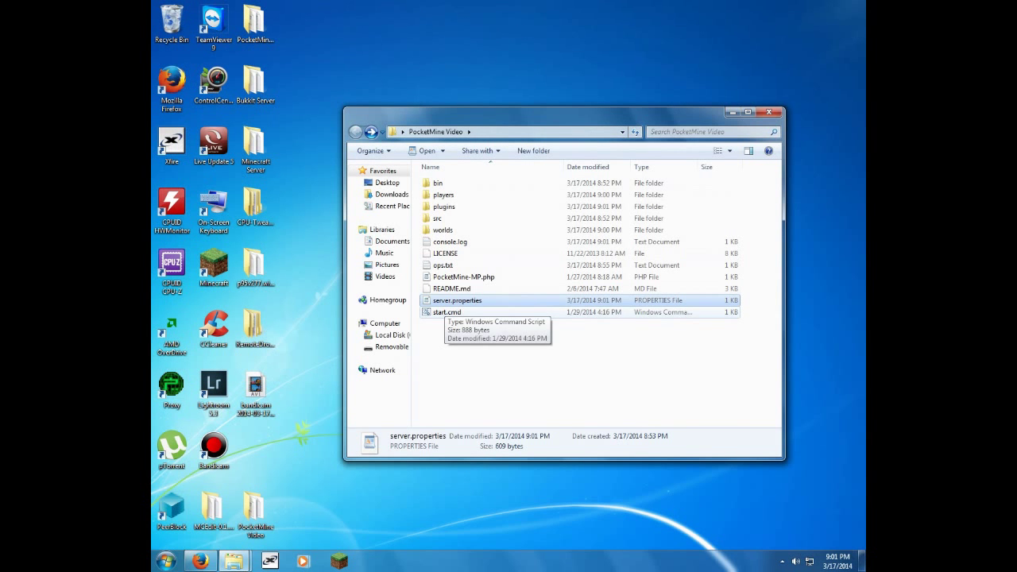
{"action": "double_click", "coordinate": [445, 312]}
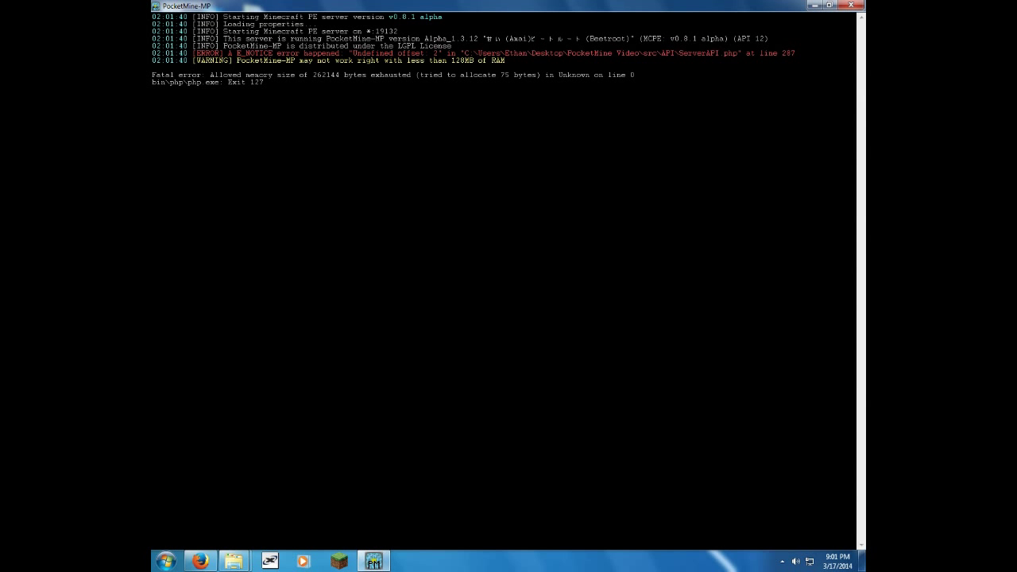